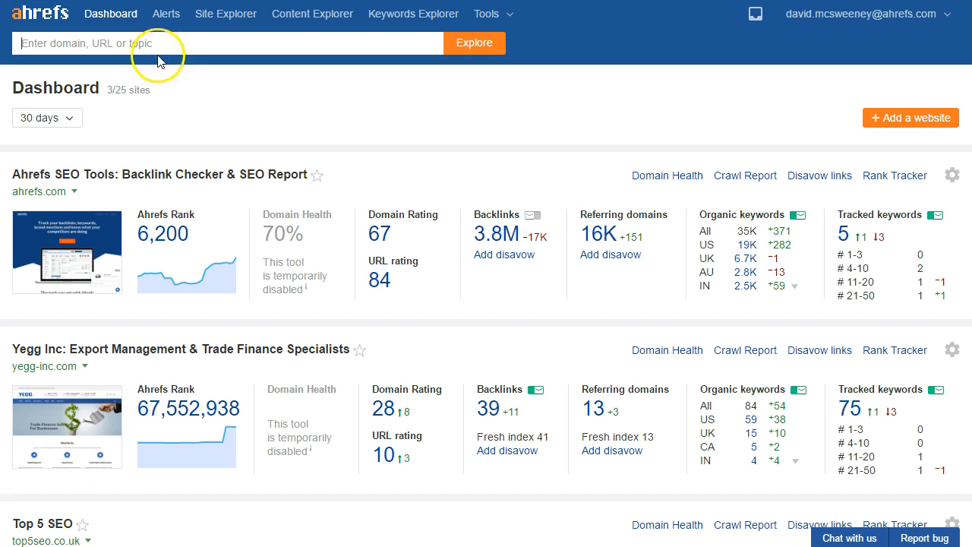
mouse_move(679, 123)
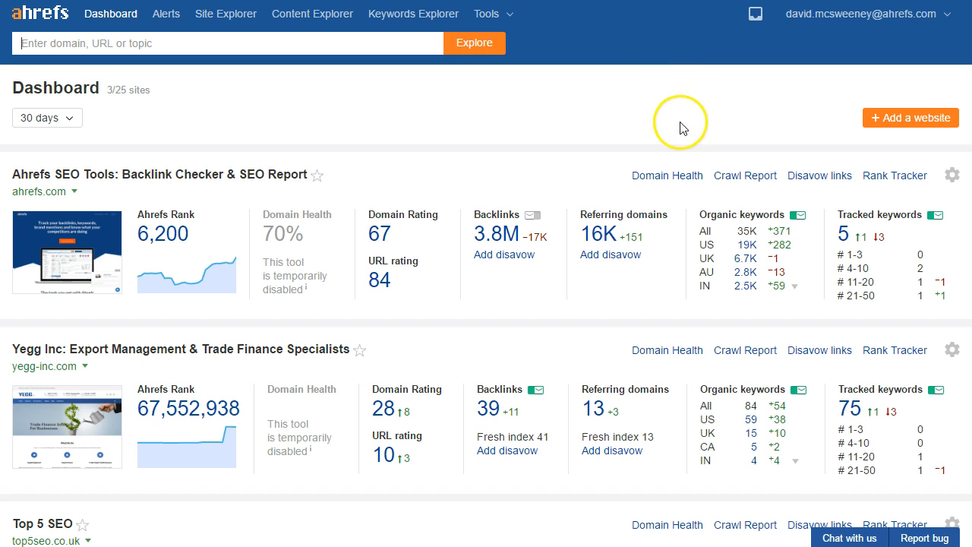
mouse_move(965, 73)
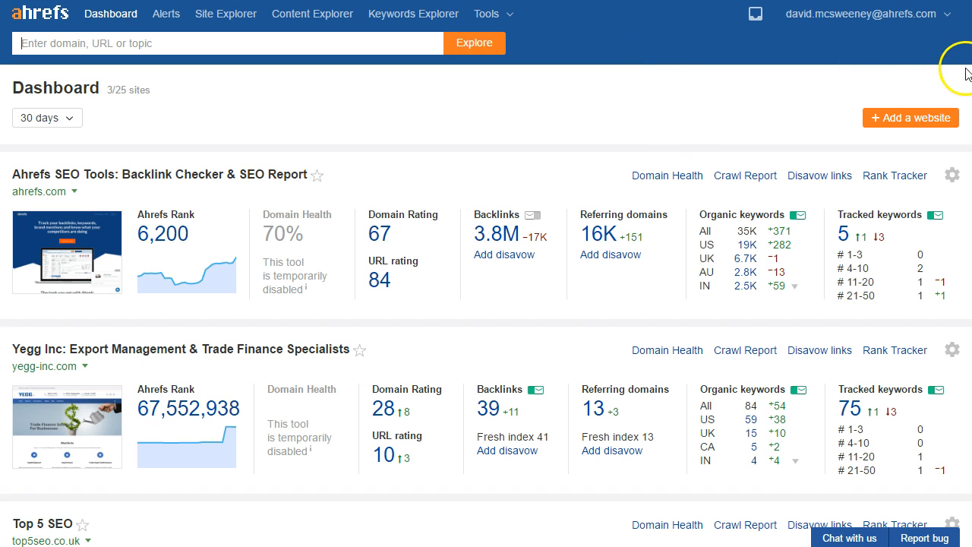
mouse_move(963, 120)
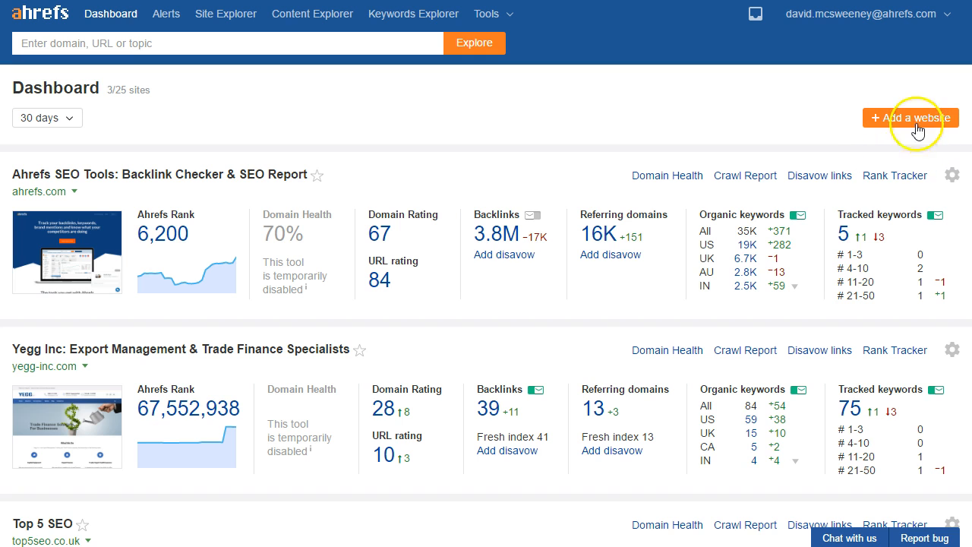
mouse_move(698, 114)
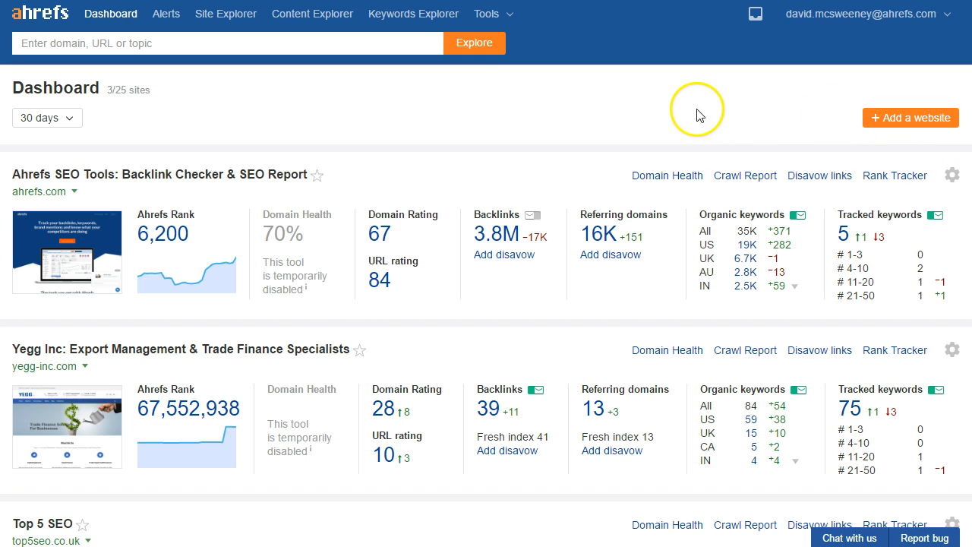
Search Site Explorer for top5seo.co.uk and open its overview.
scroll(down, 3)
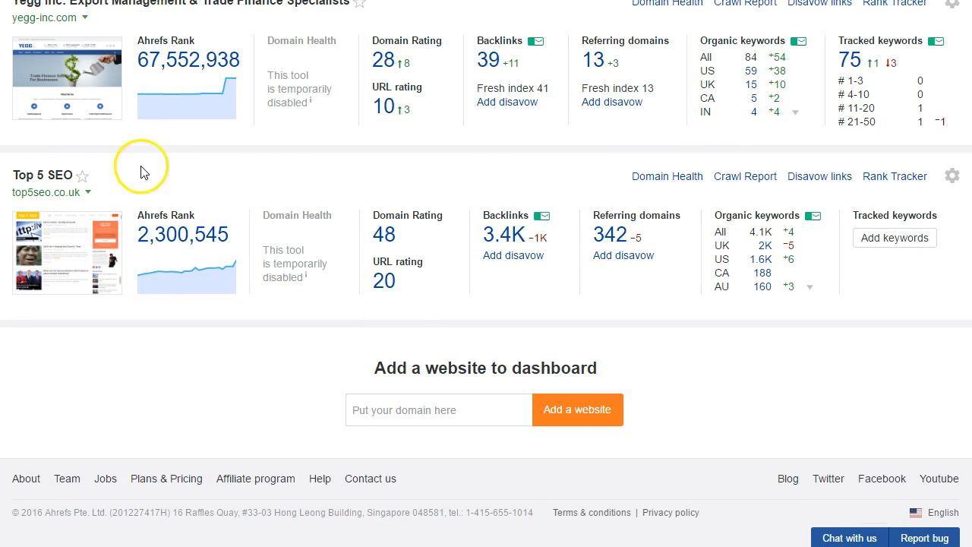
mouse_move(952, 254)
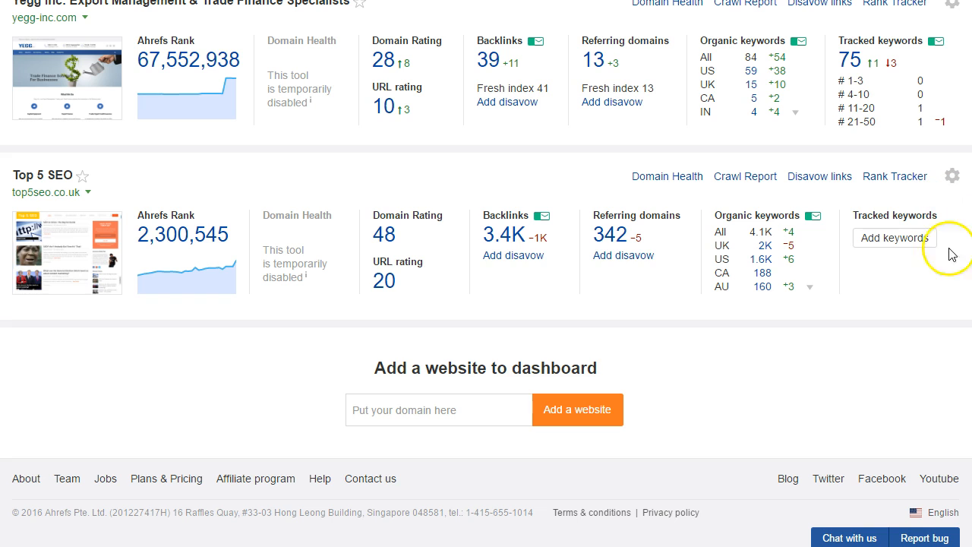
mouse_move(944, 284)
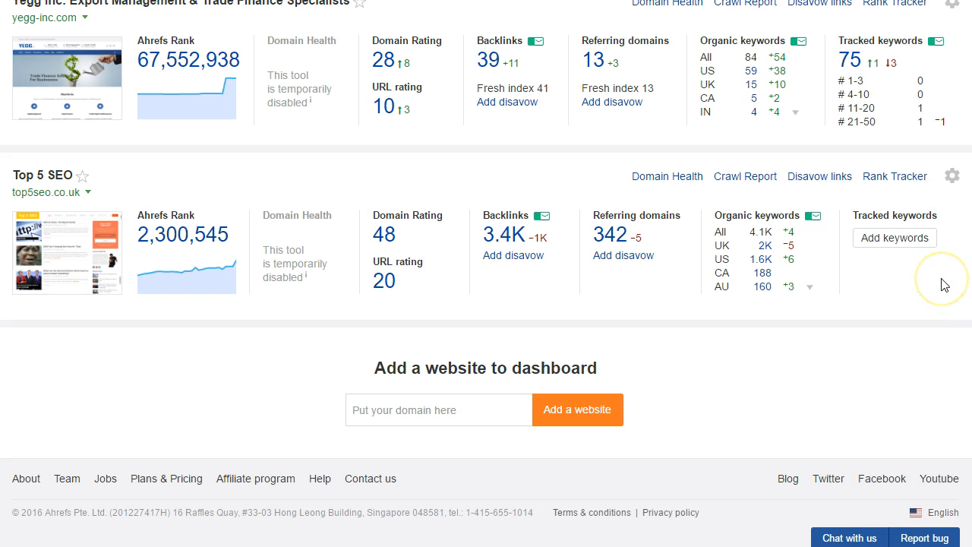
mouse_move(913, 294)
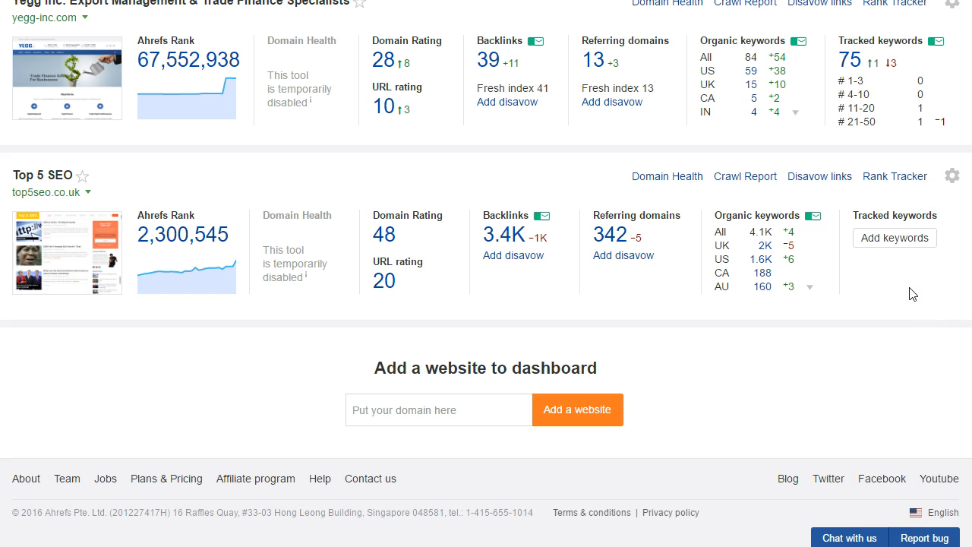
mouse_move(890, 288)
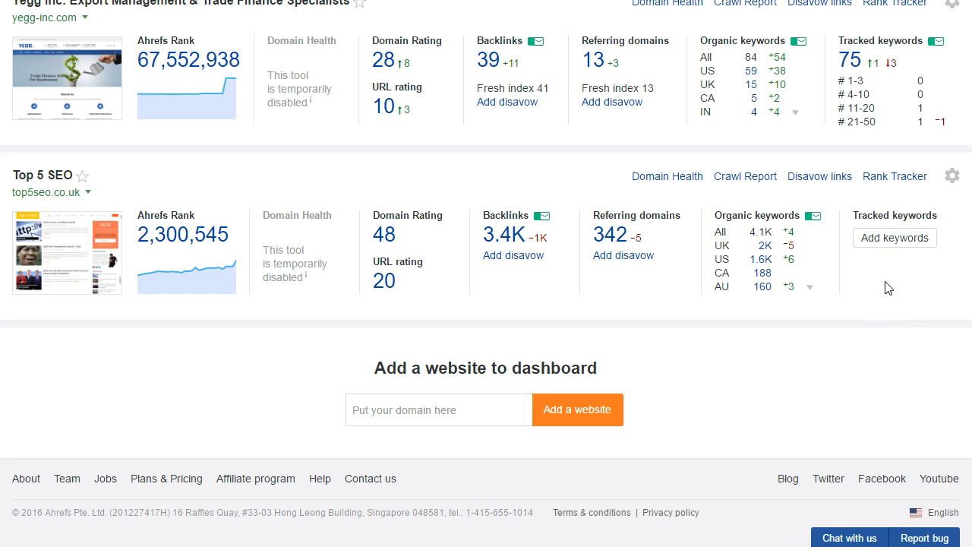
mouse_move(915, 305)
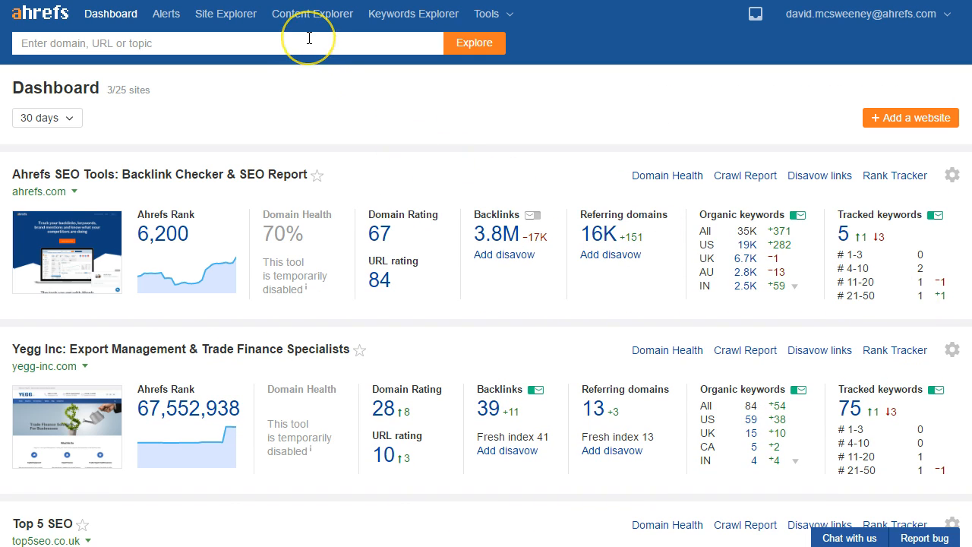
text(top5seo.co.uk)
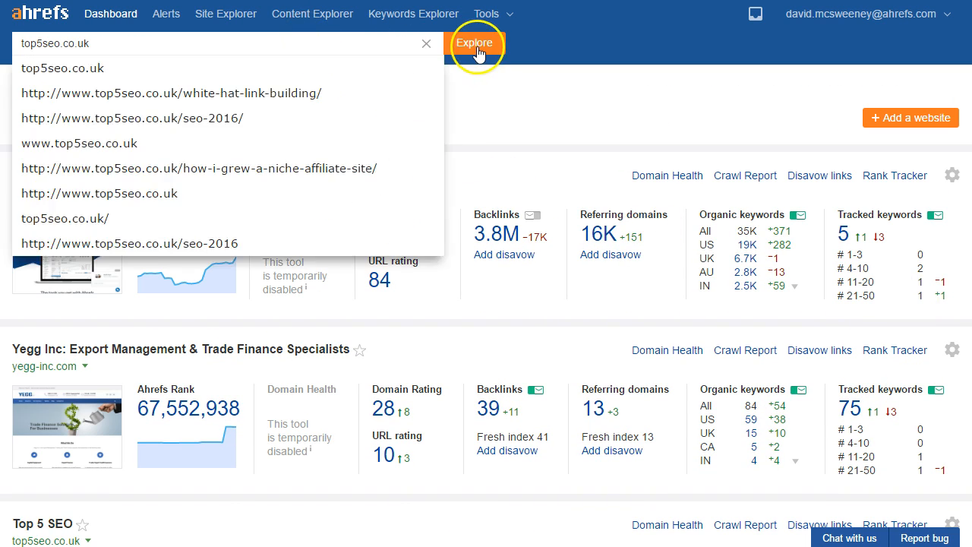
click(475, 43)
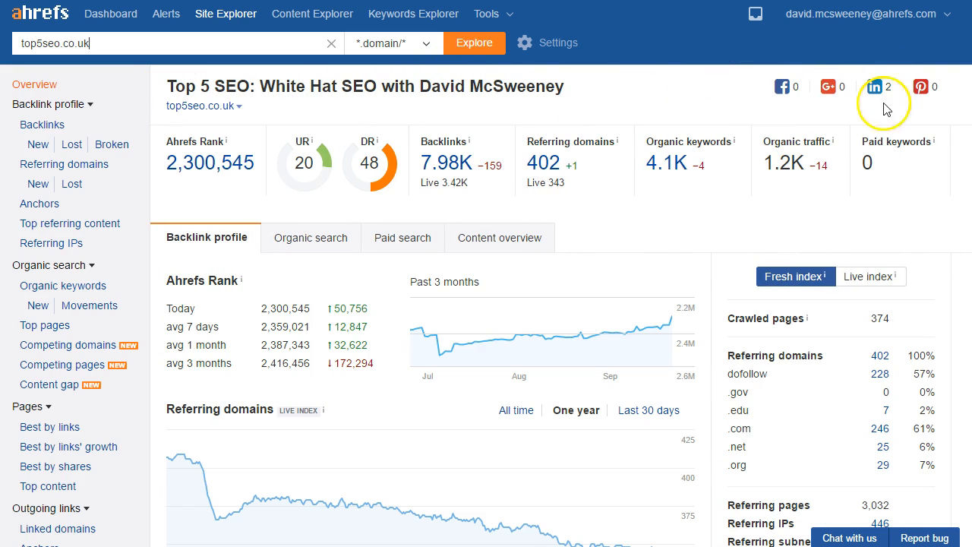
mouse_move(884, 227)
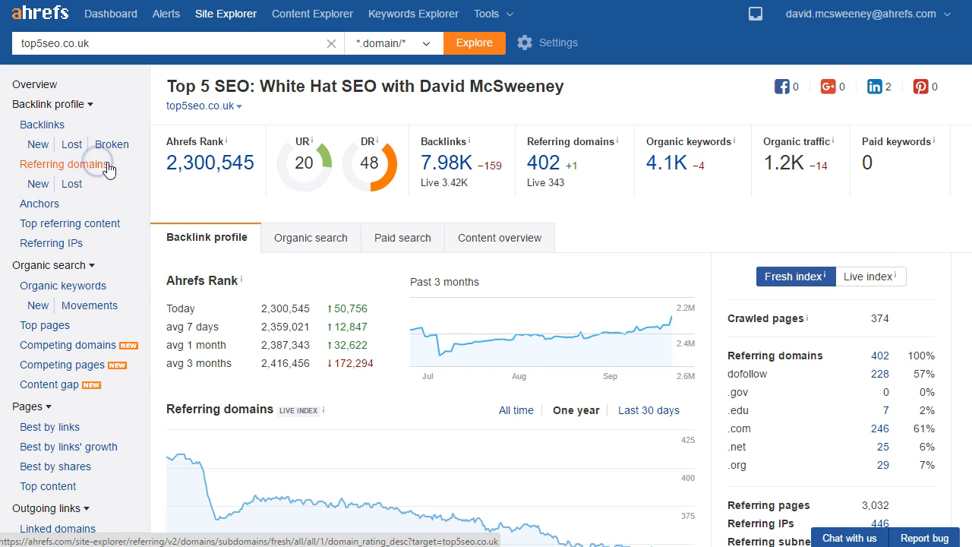
Open the Referring domains report under Backlink profile.
click(63, 163)
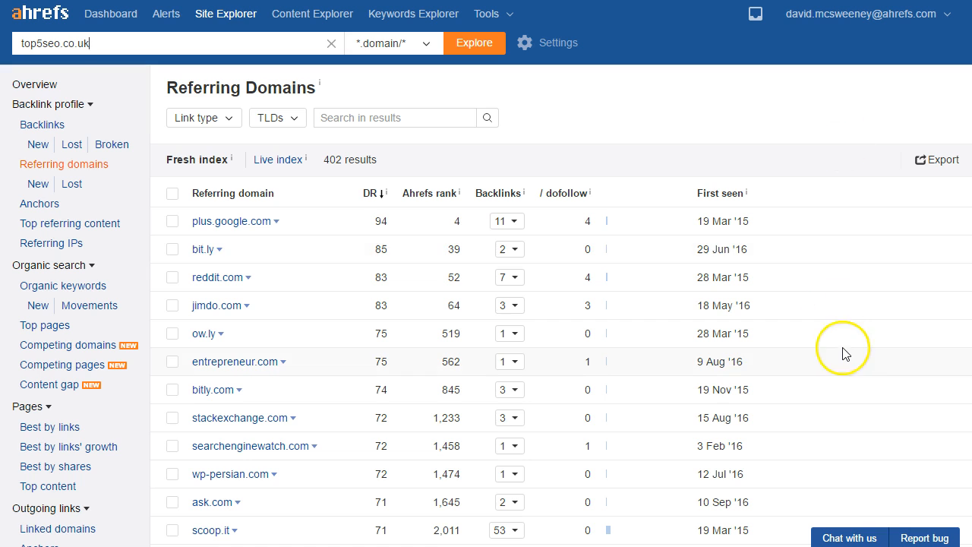
mouse_move(847, 356)
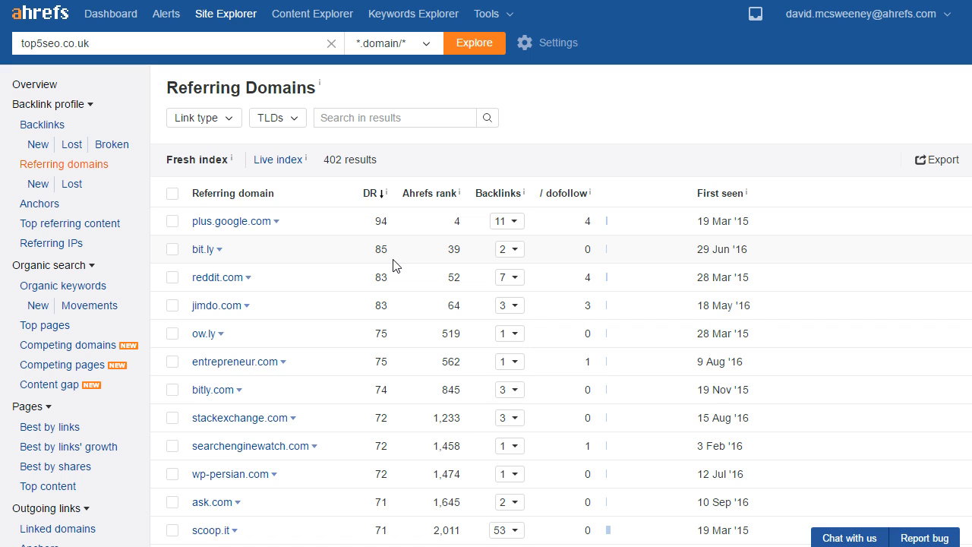
Sort referring domains by lowest domain rating and scroll to ergon2000.net and zebrahest.dk.
click(372, 193)
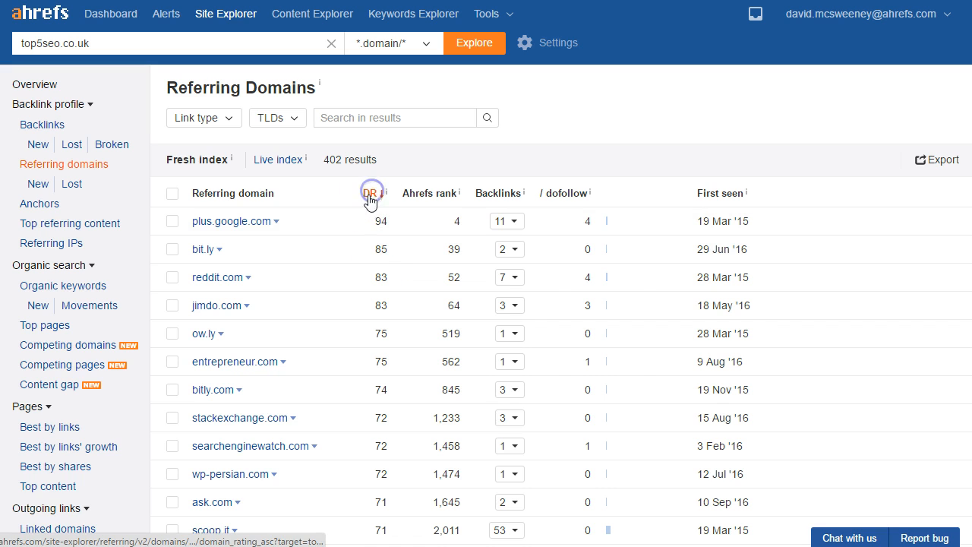
click(371, 193)
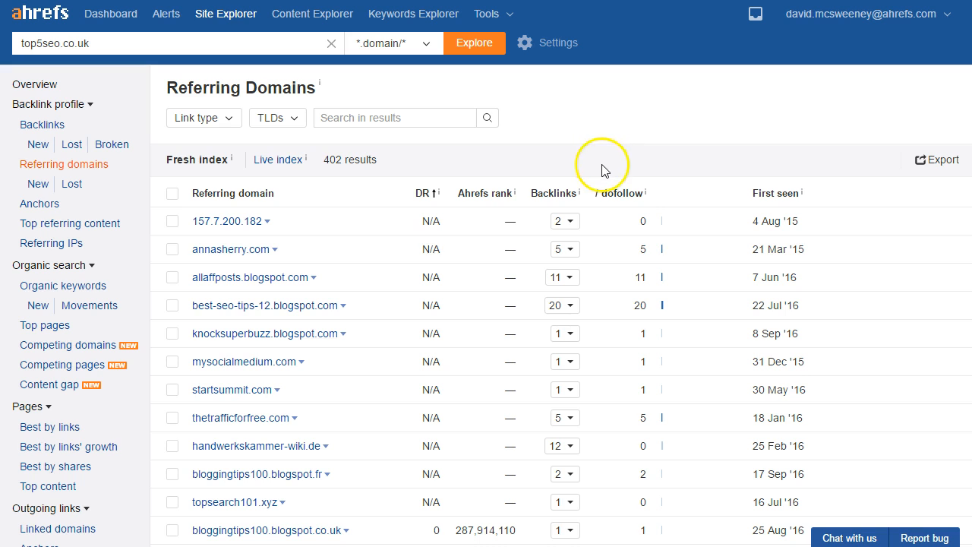
scroll(down, 3)
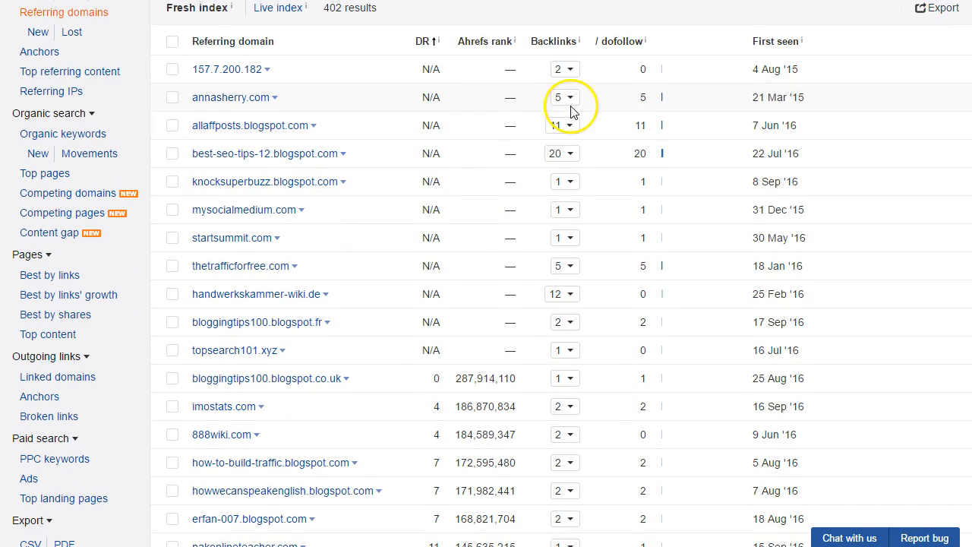
mouse_move(527, 130)
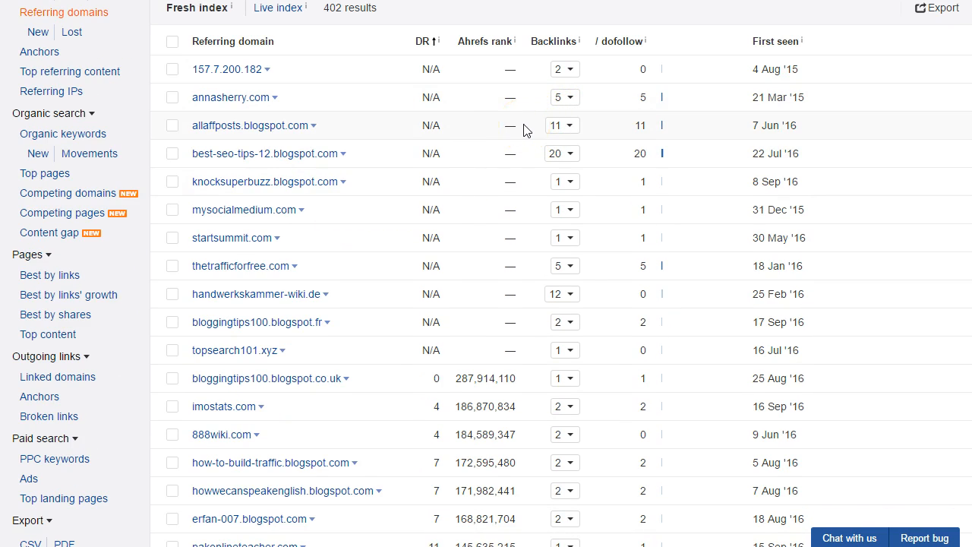
scroll(down, 3)
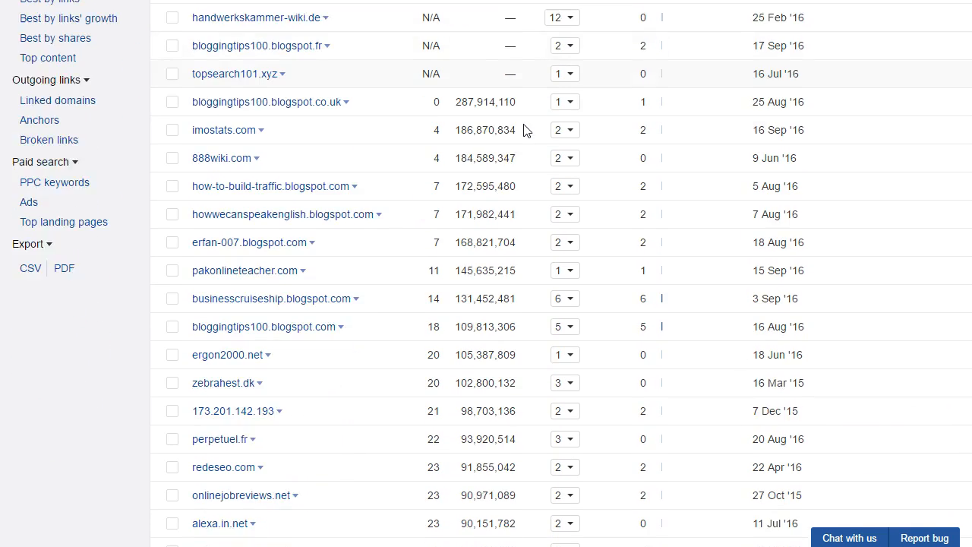
scroll(down, 3)
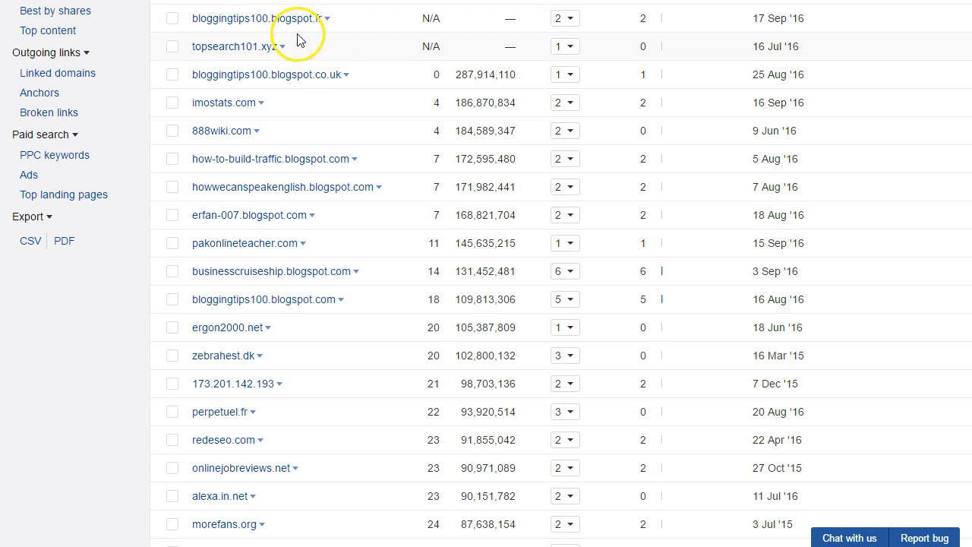
mouse_move(296, 44)
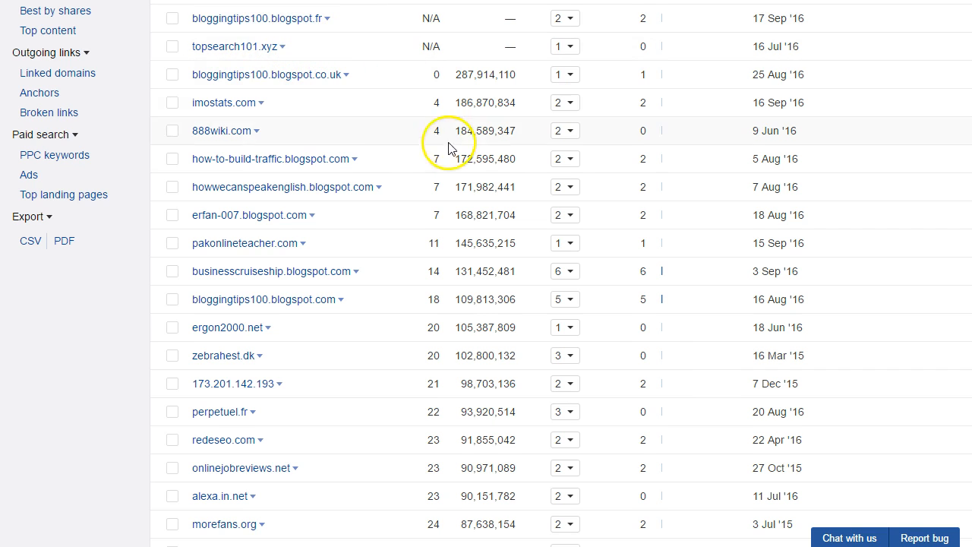
mouse_move(296, 354)
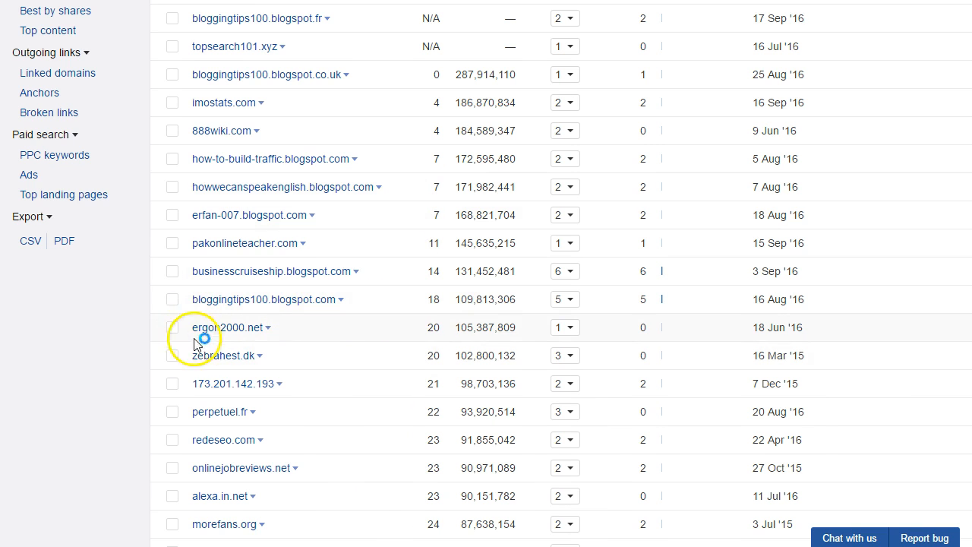
mouse_move(565, 328)
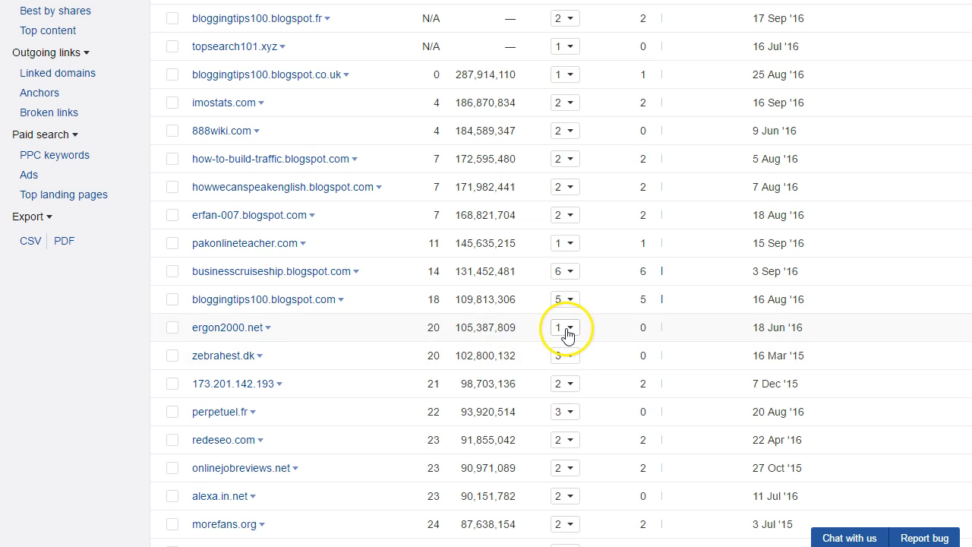
mouse_move(565, 328)
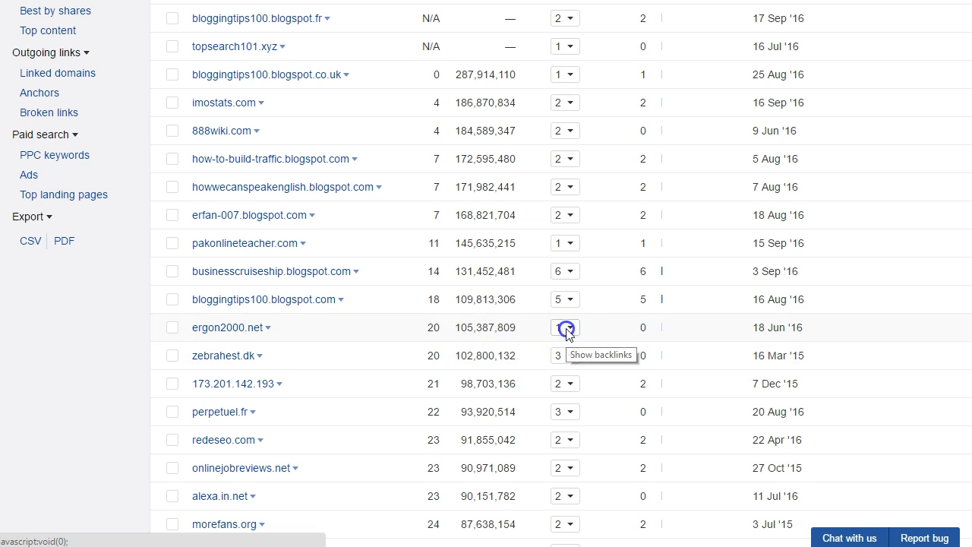
Expand ergon2000.net's backlinks to show its lost 404 wiki page link.
click(565, 327)
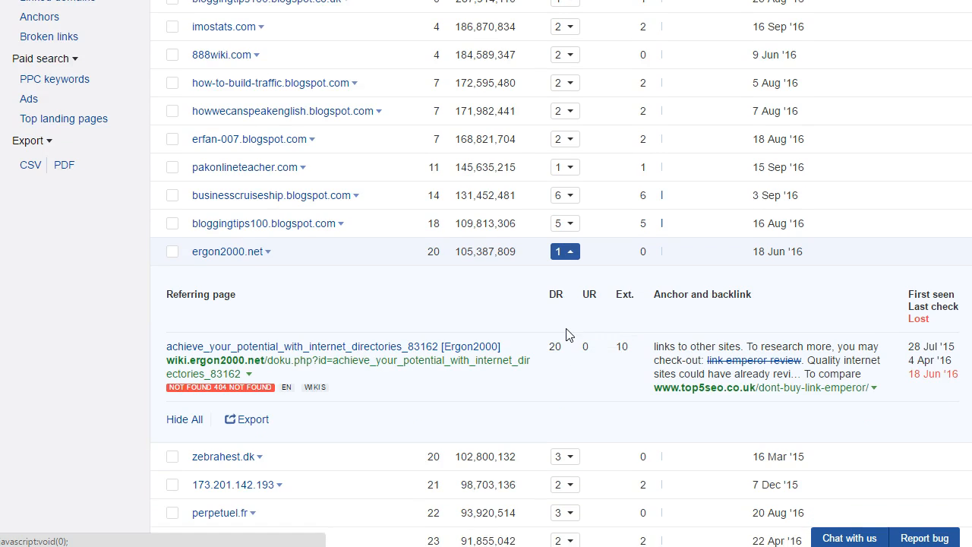
scroll(down, 3)
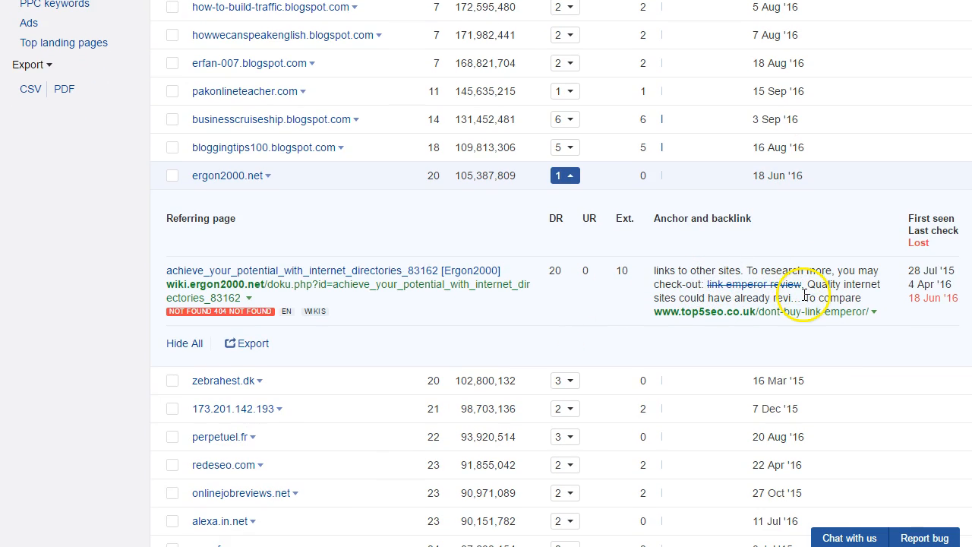
mouse_move(763, 272)
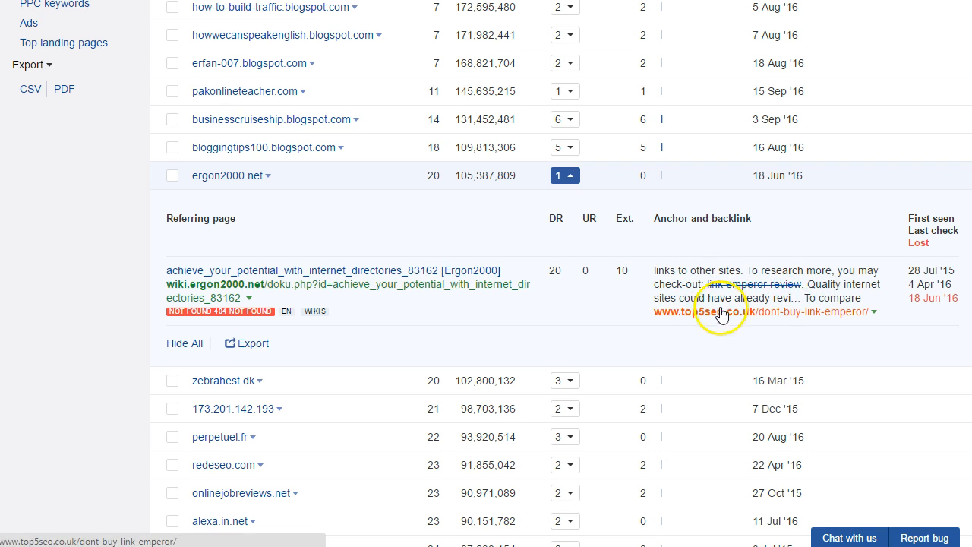
mouse_move(795, 294)
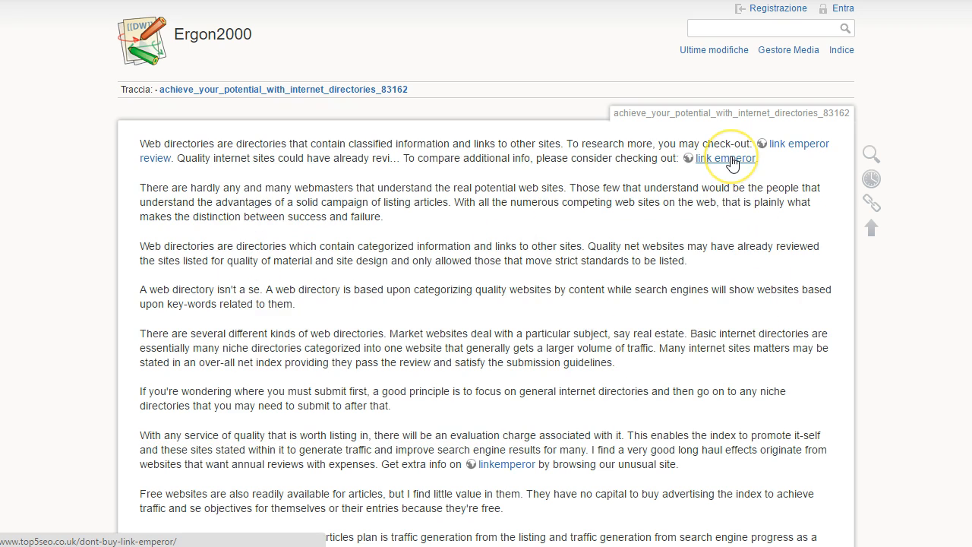
mouse_move(564, 135)
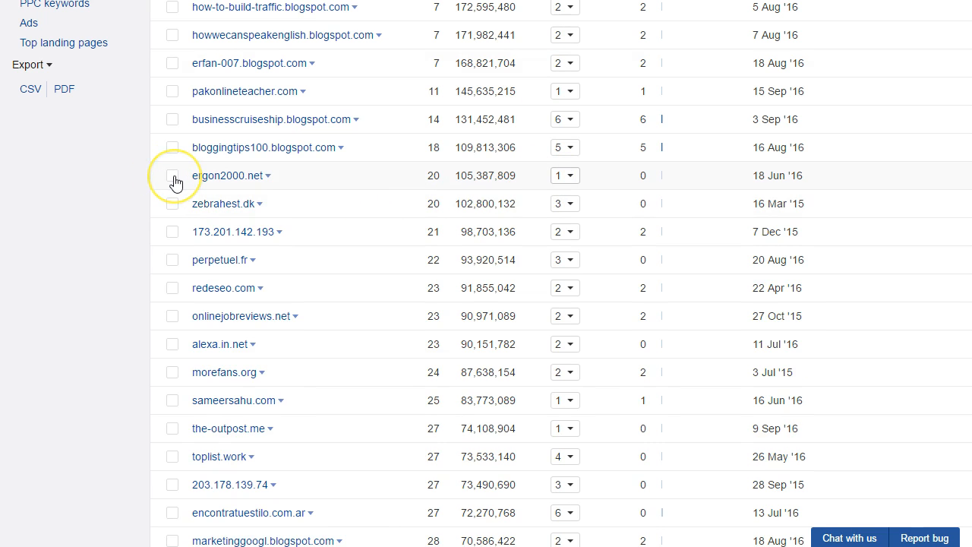
Tick the ergon2000.net and zebrahest.dk rows, selecting 2 links for disavowing.
click(173, 175)
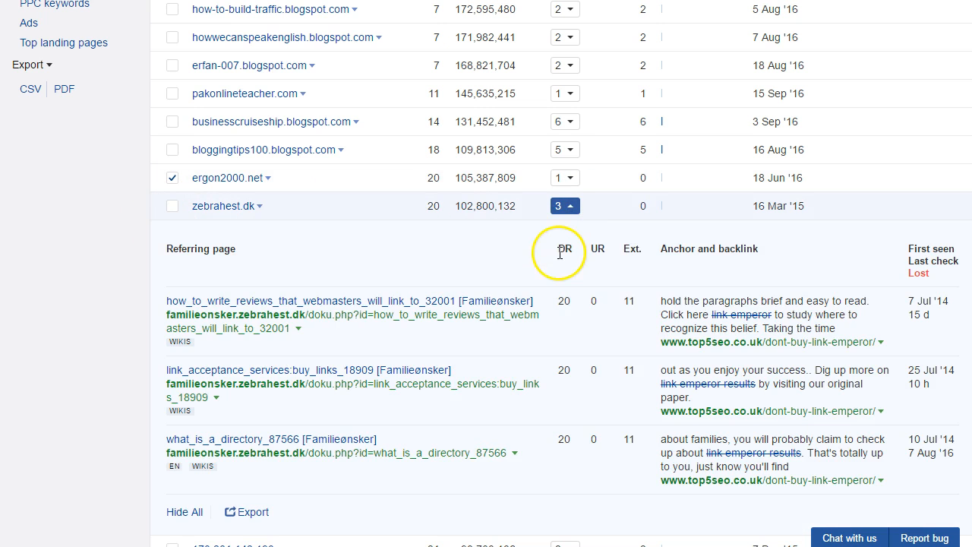
scroll(down, 3)
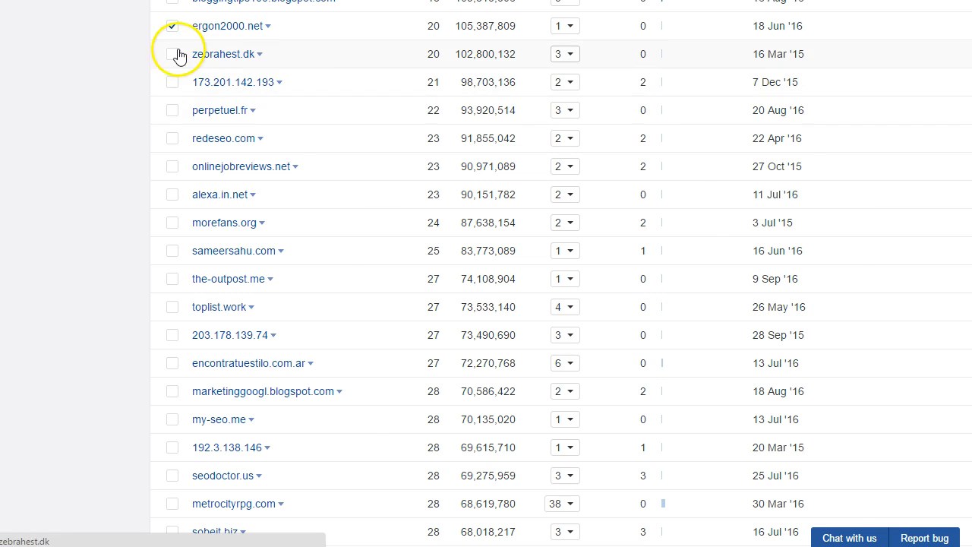
click(173, 54)
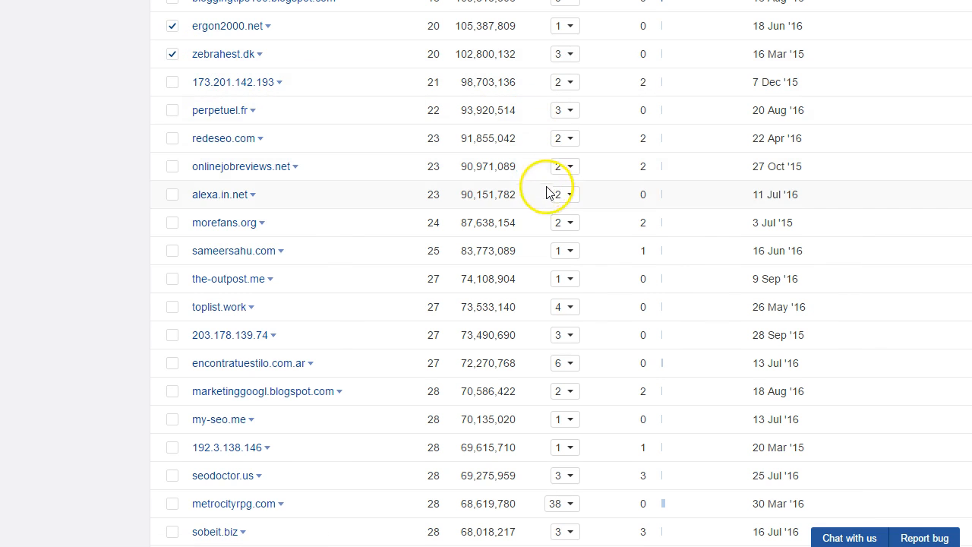
mouse_move(572, 59)
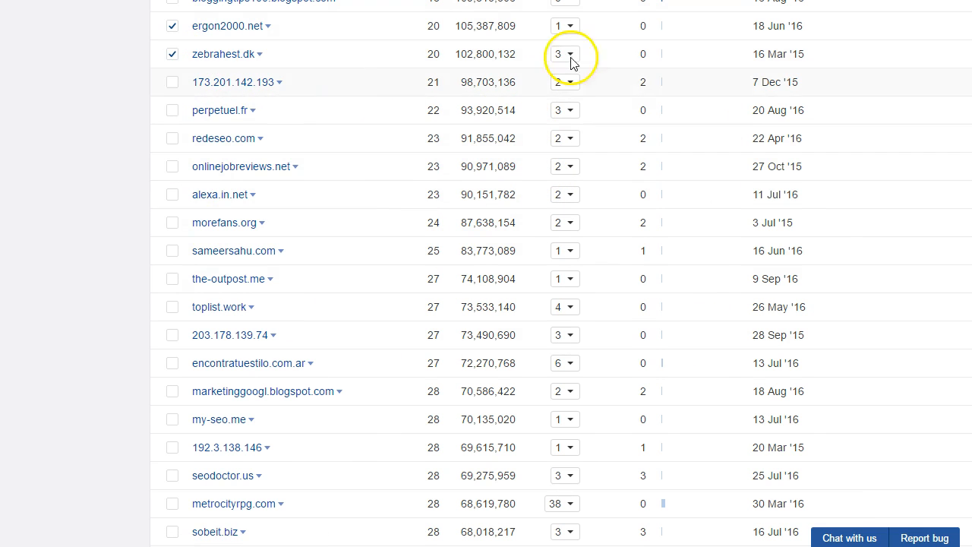
scroll(down, 3)
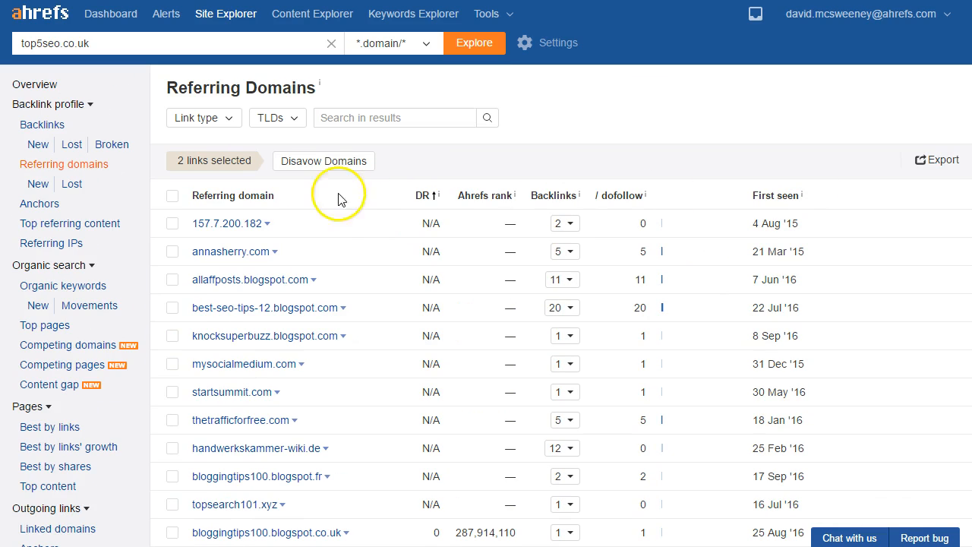
mouse_move(383, 174)
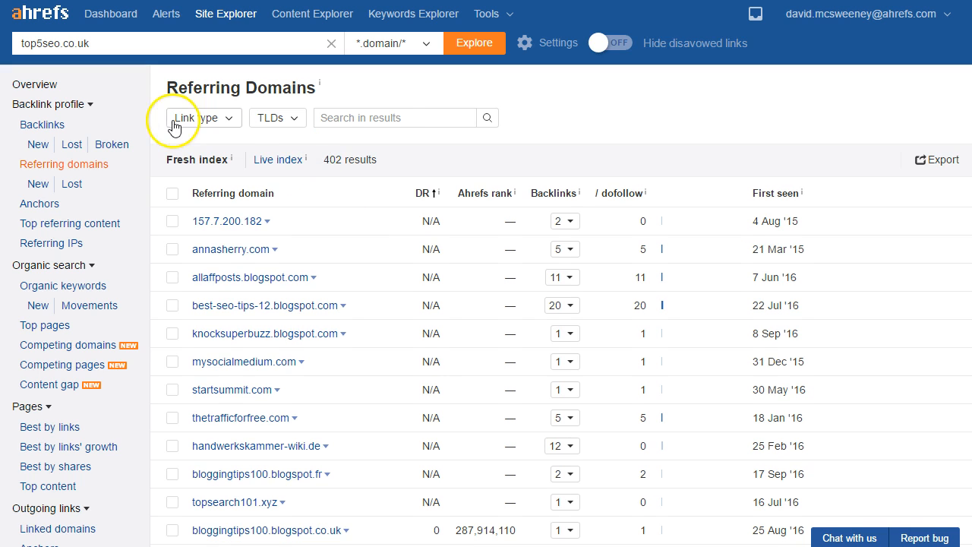
mouse_move(555, 96)
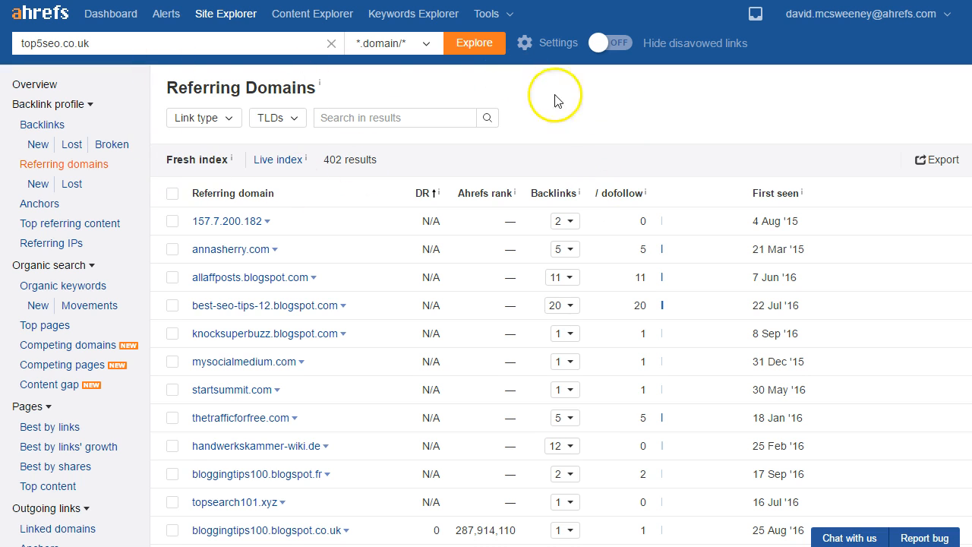
mouse_move(566, 171)
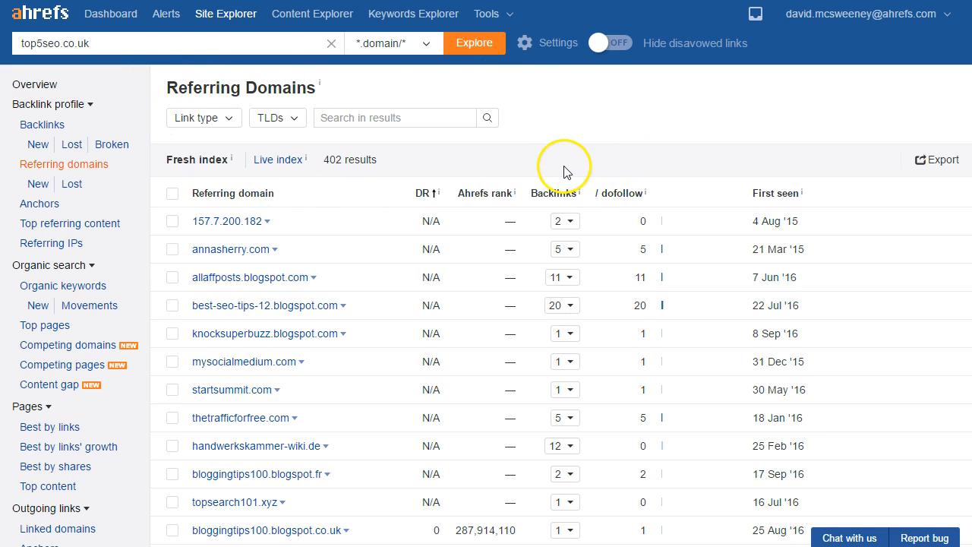
mouse_move(551, 167)
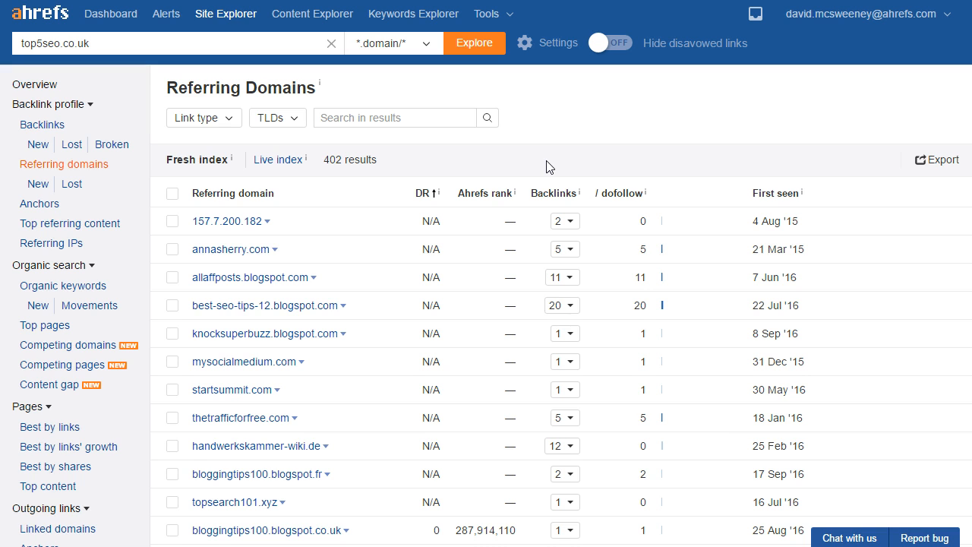
mouse_move(140, 249)
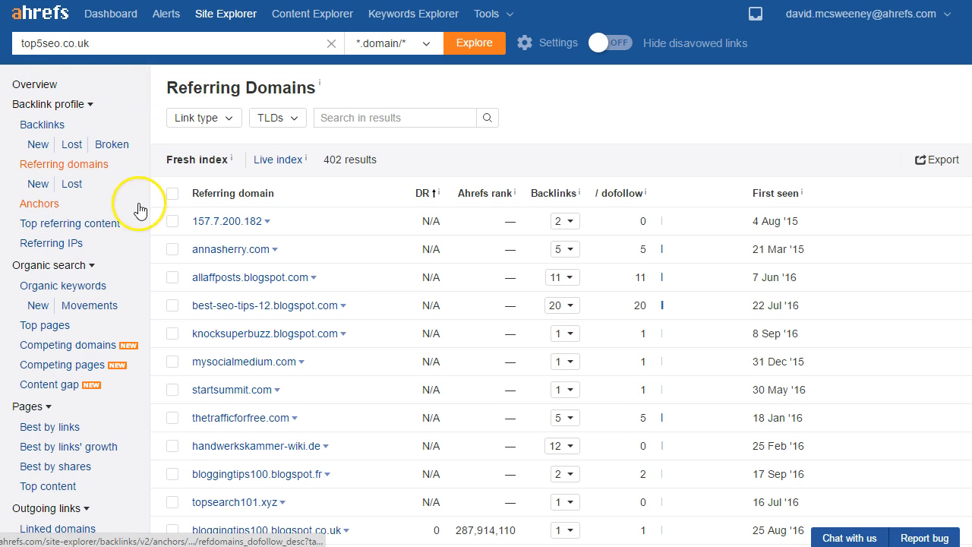
mouse_move(40, 204)
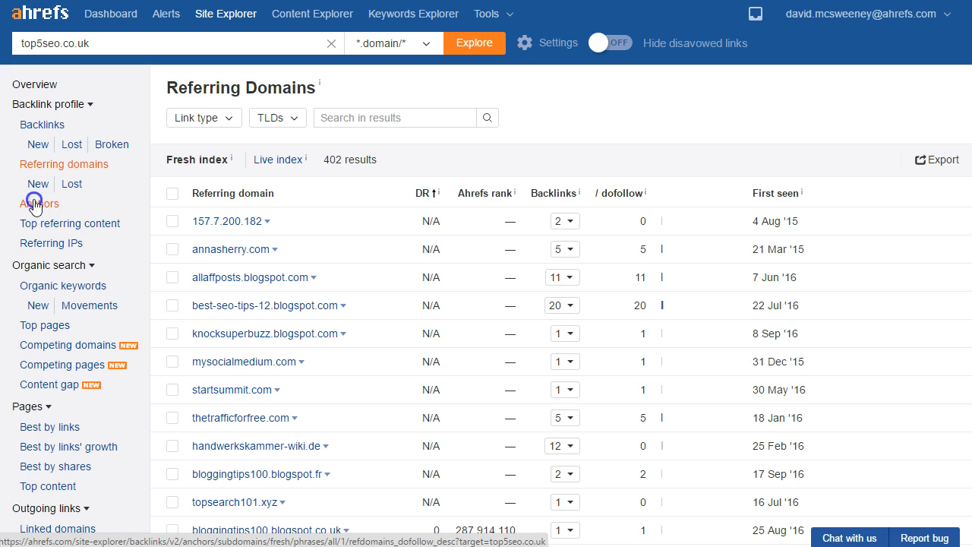
List domains using the 'link emperor results' anchor, cancelling the CSV export dialog.
click(39, 204)
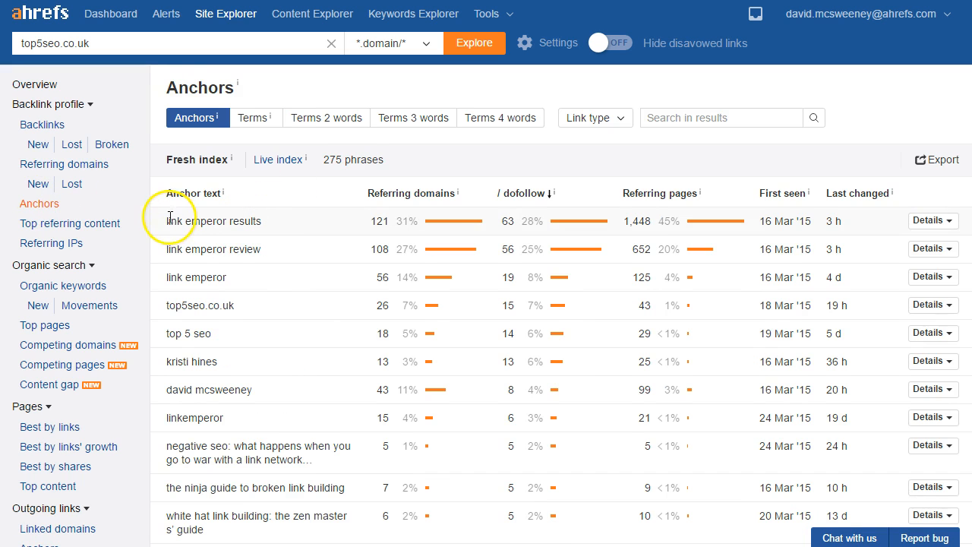
mouse_move(215, 213)
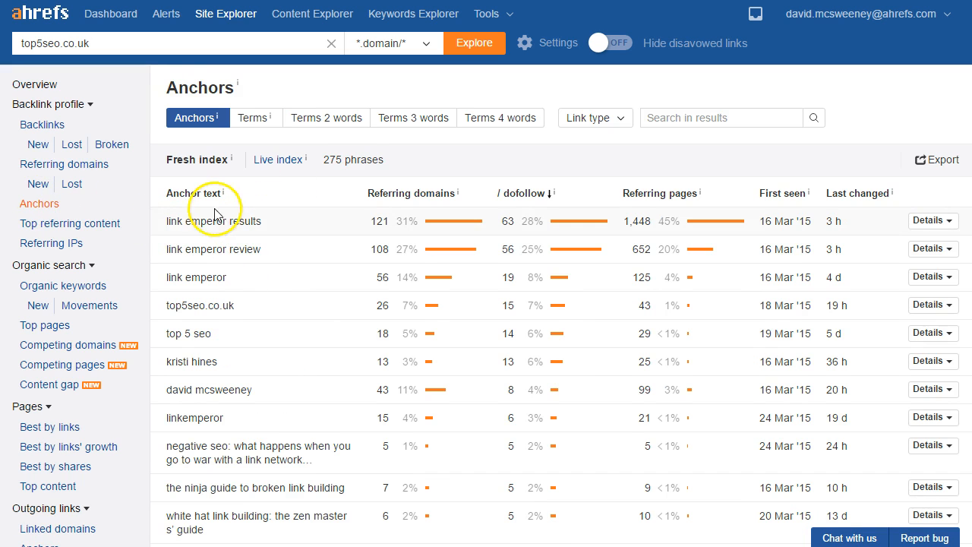
mouse_move(265, 257)
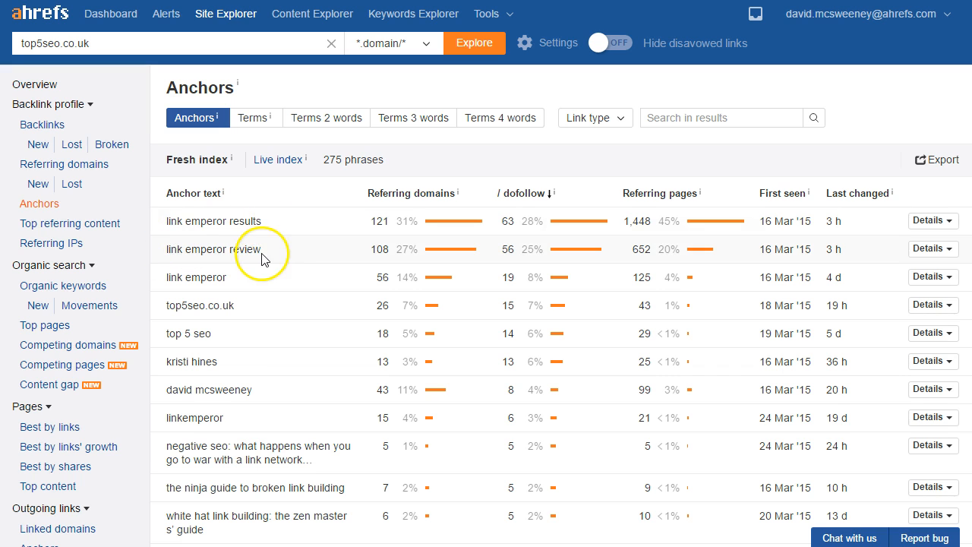
mouse_move(388, 221)
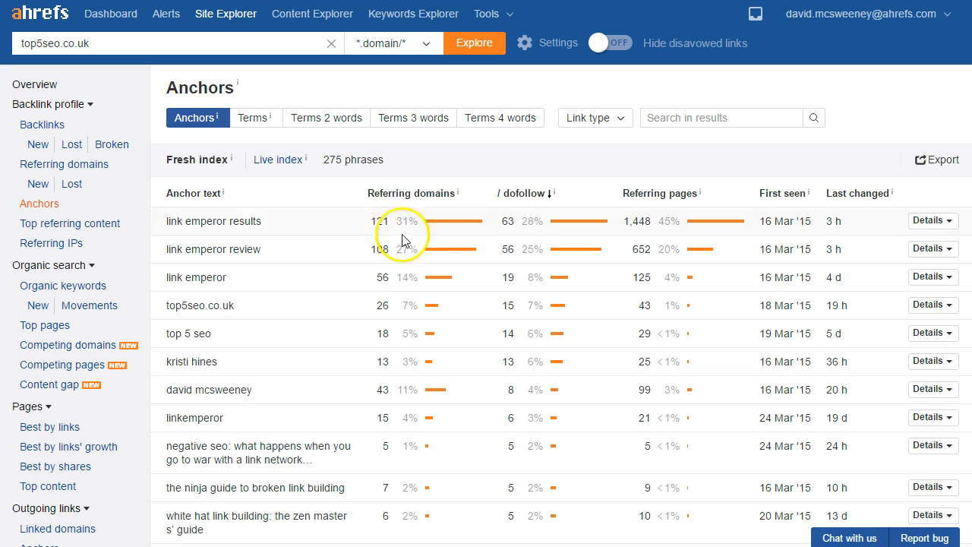
mouse_move(934, 228)
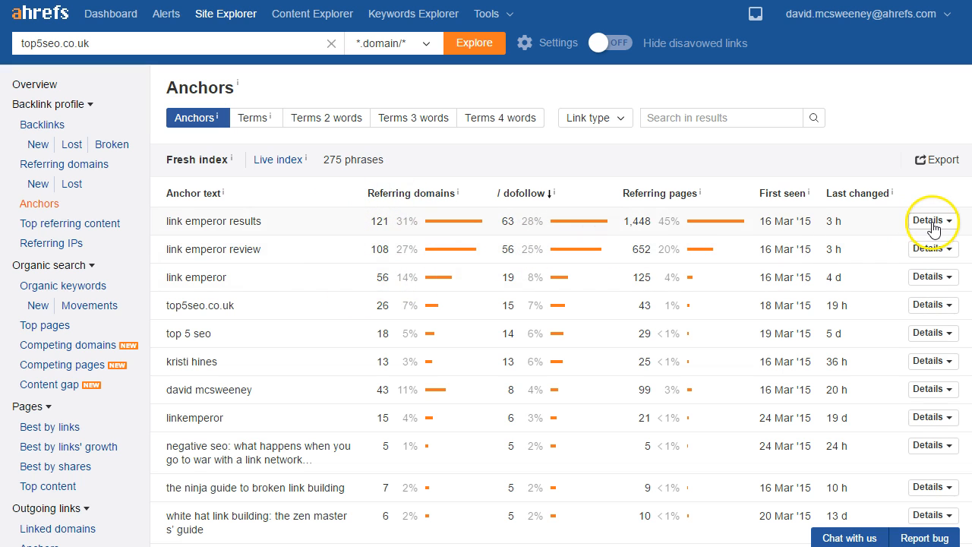
click(932, 221)
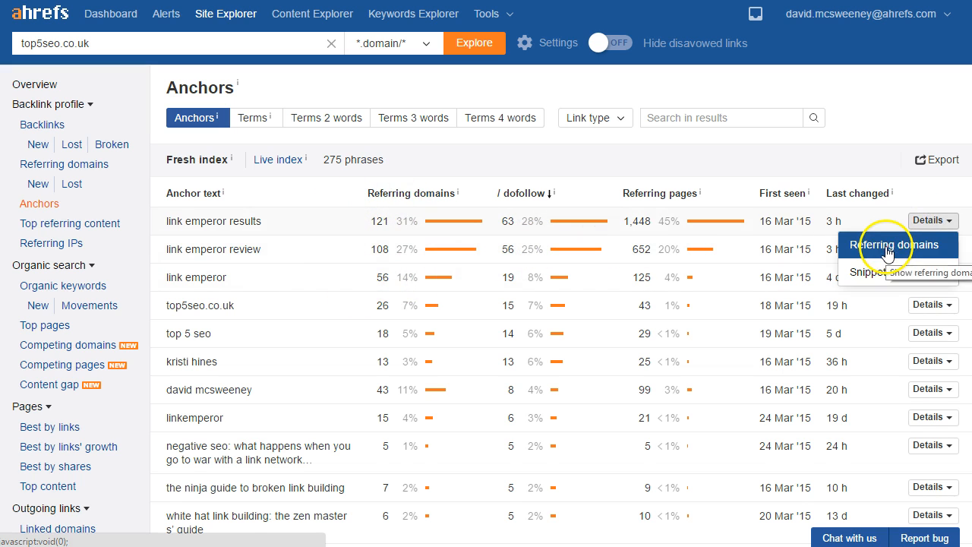
click(897, 245)
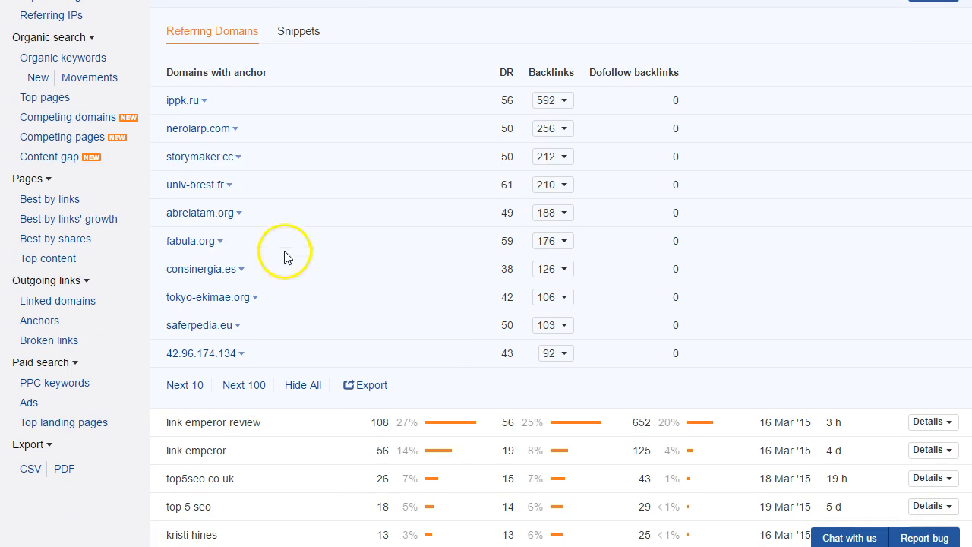
mouse_move(637, 120)
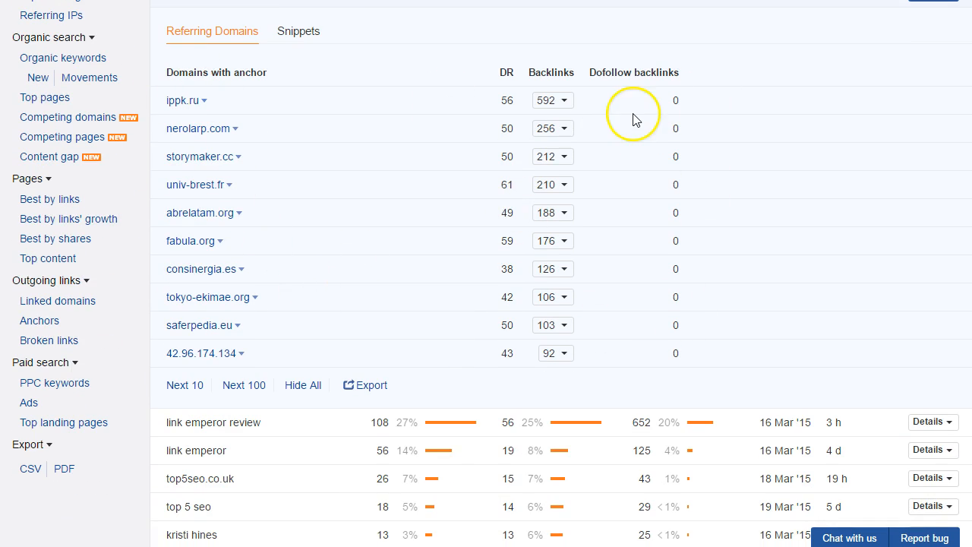
mouse_move(566, 121)
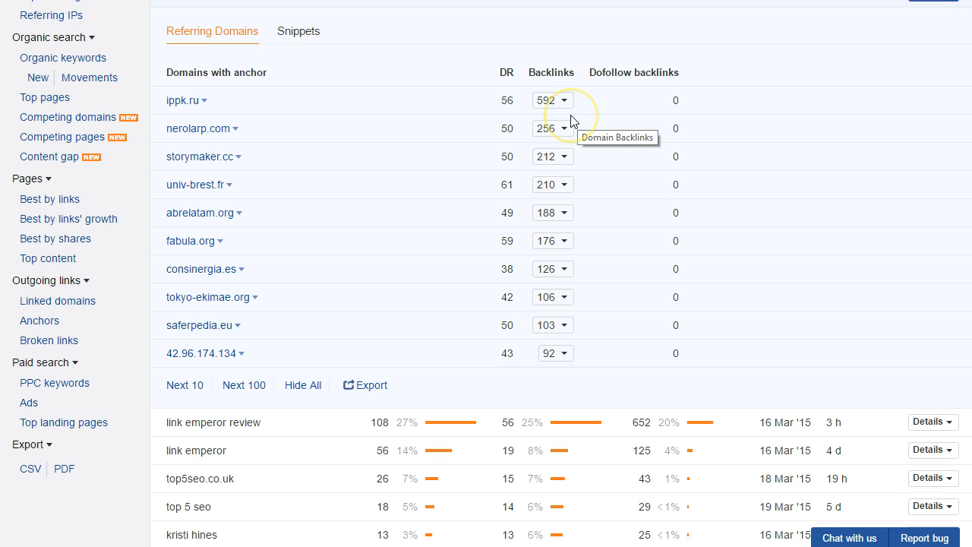
mouse_move(408, 221)
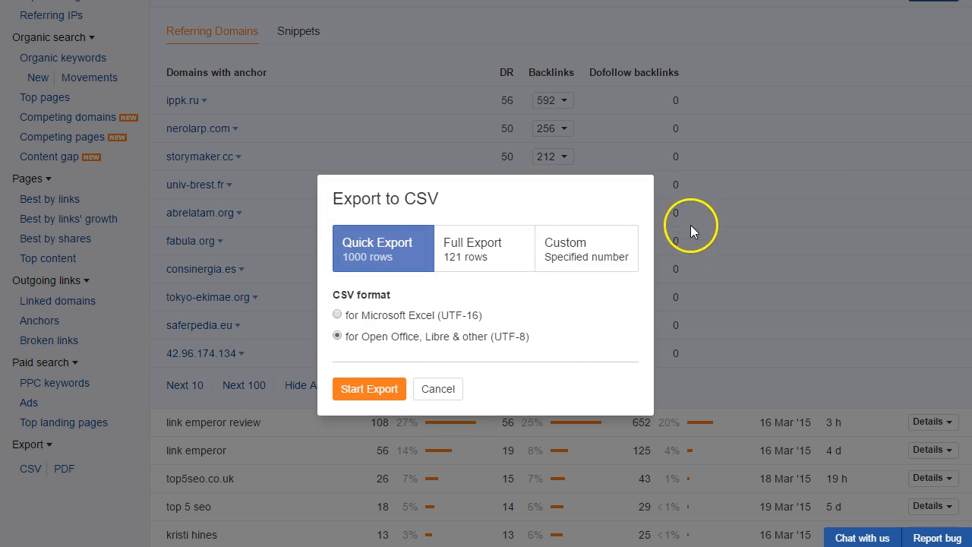
mouse_move(576, 199)
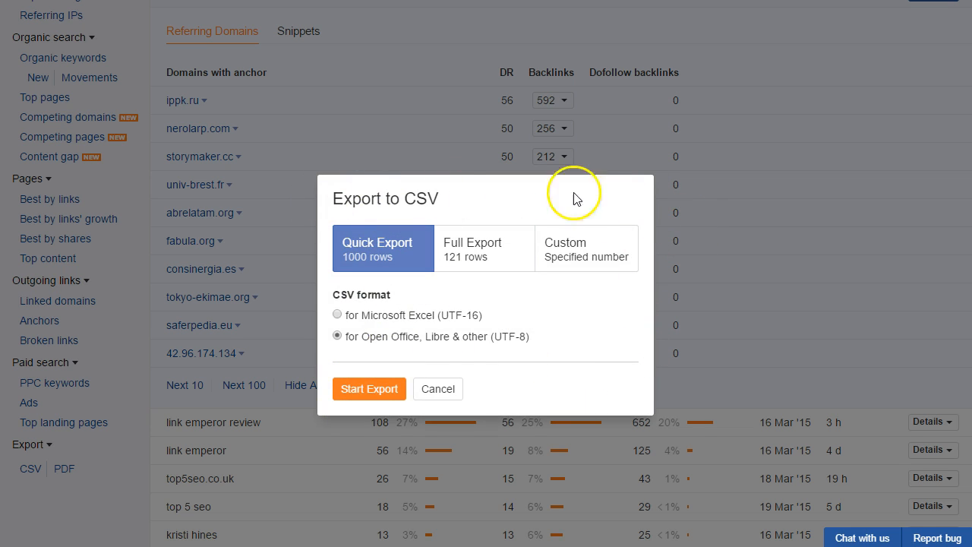
click(438, 388)
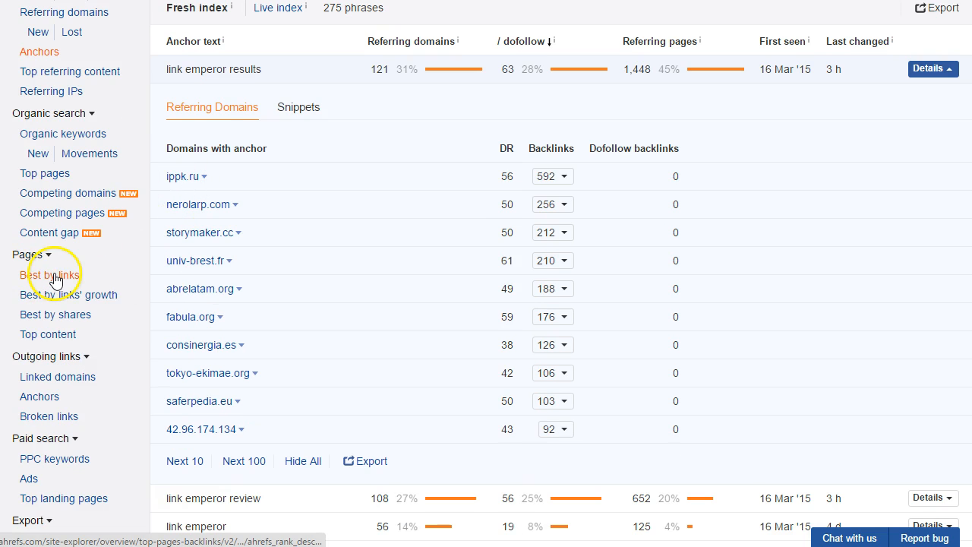
From Best by links, list the 150 domains linking to the 404 dont-buy-link-emperor page.
click(50, 274)
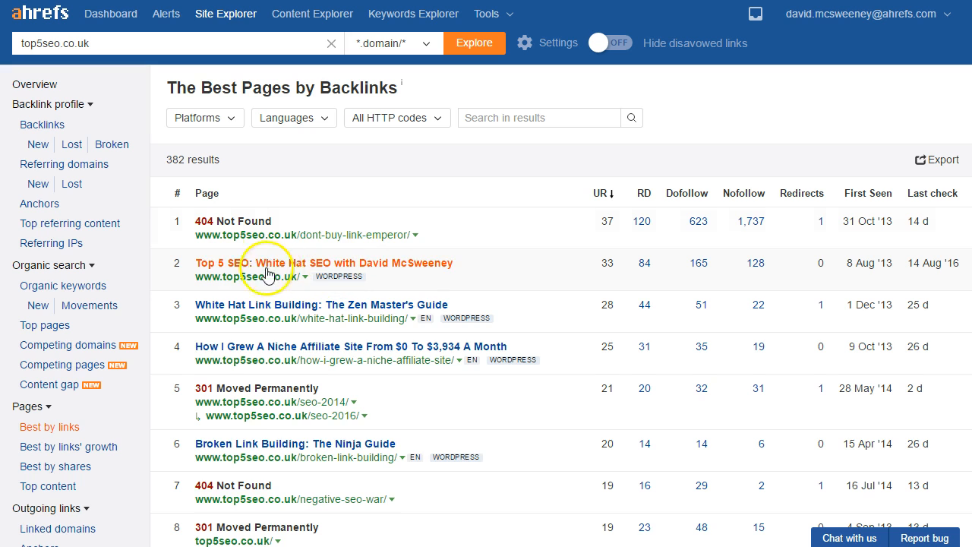
mouse_move(479, 150)
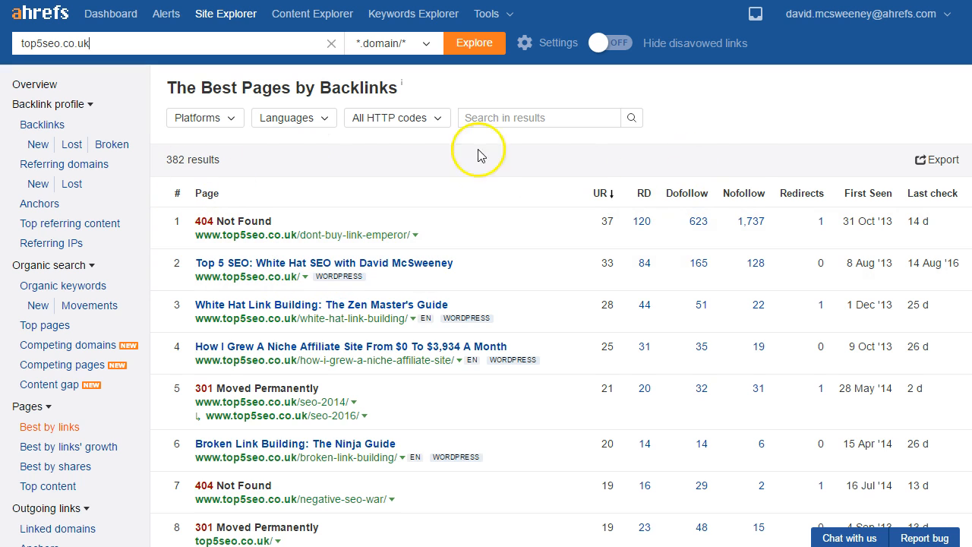
mouse_move(204, 220)
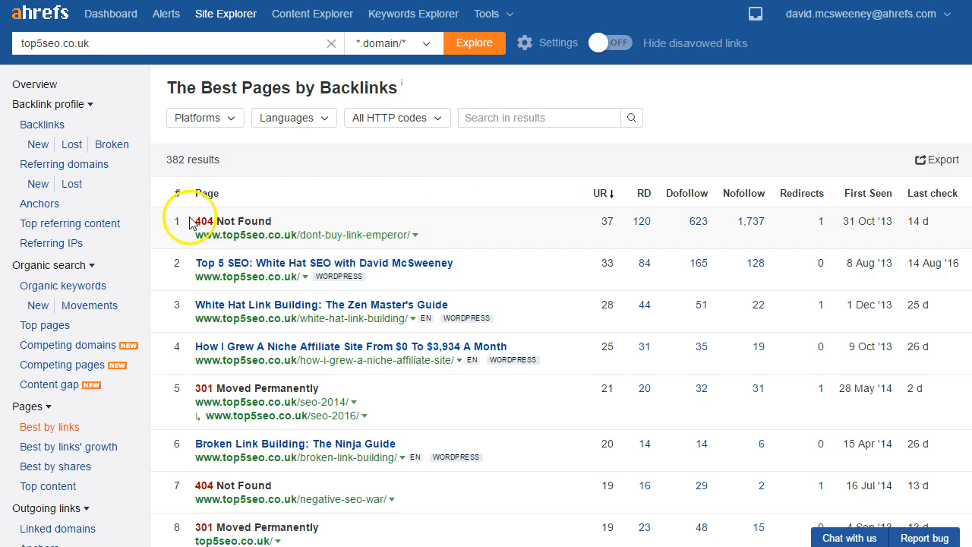
mouse_move(635, 241)
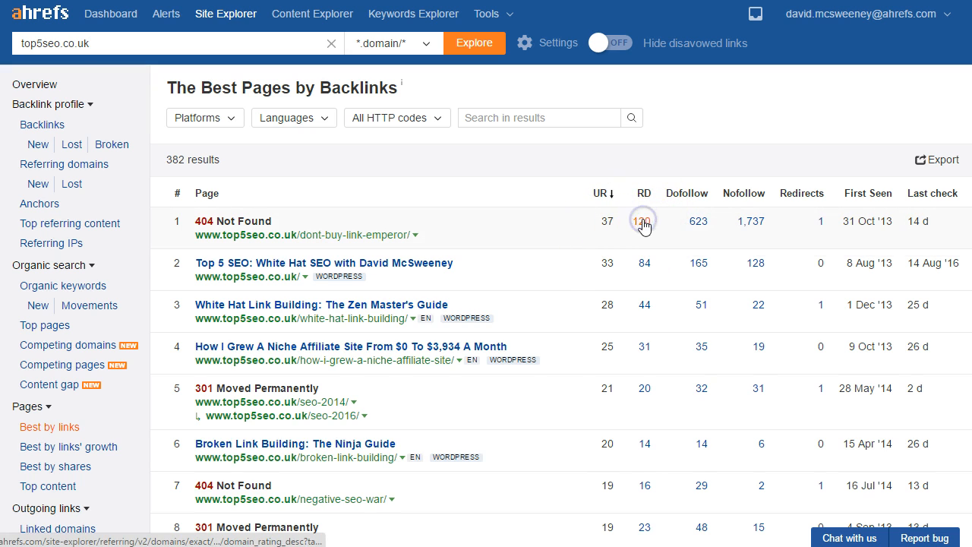
click(644, 221)
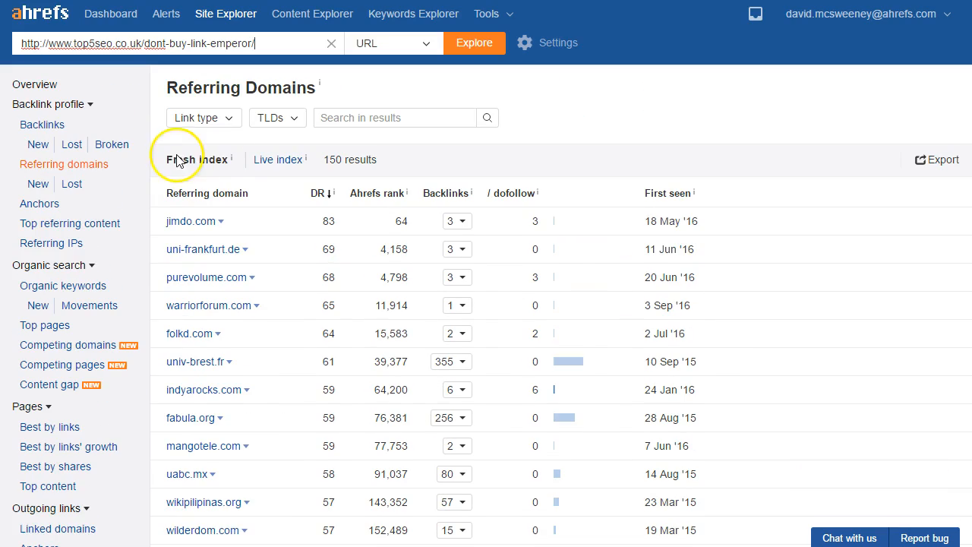
scroll(down, 3)
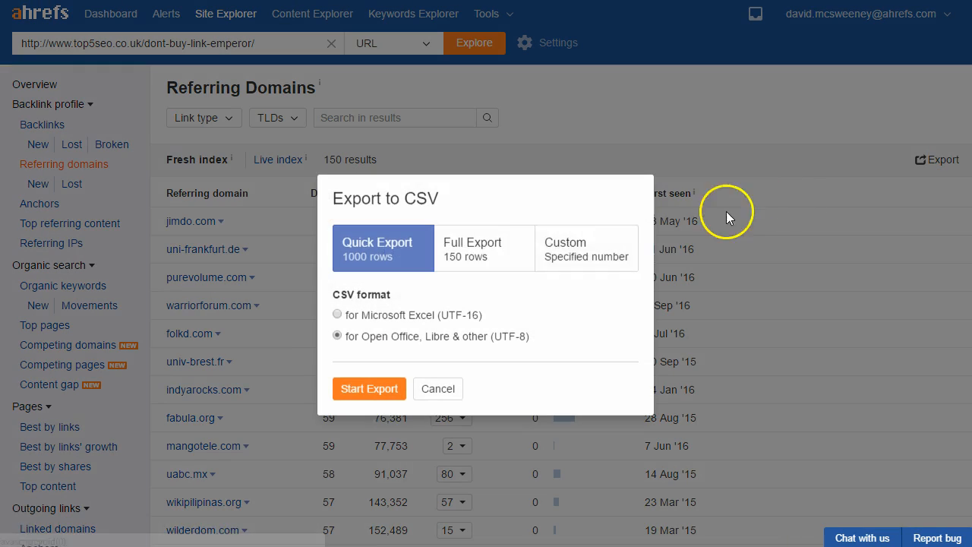
mouse_move(455, 382)
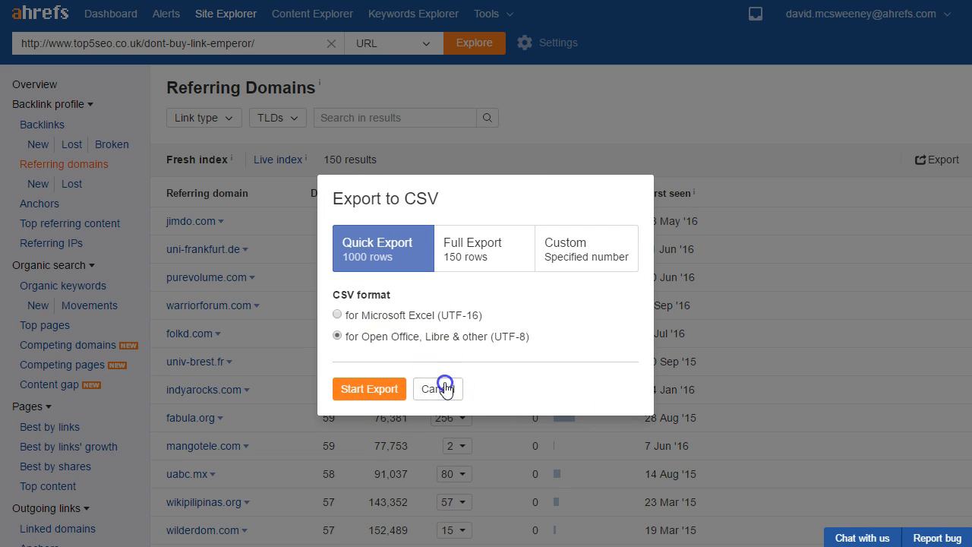
click(438, 389)
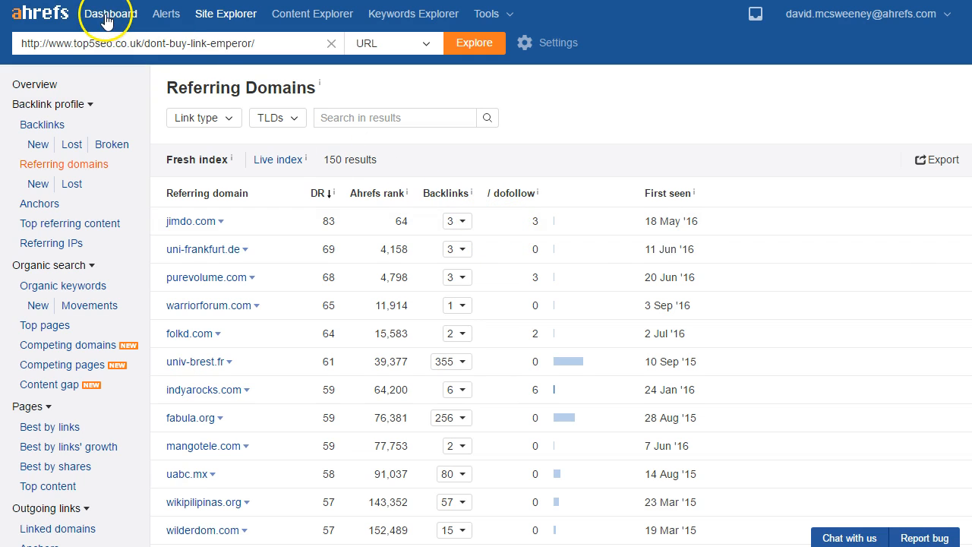
Go to the Dashboard and open Top 5 SEO's Disavow links list.
click(110, 13)
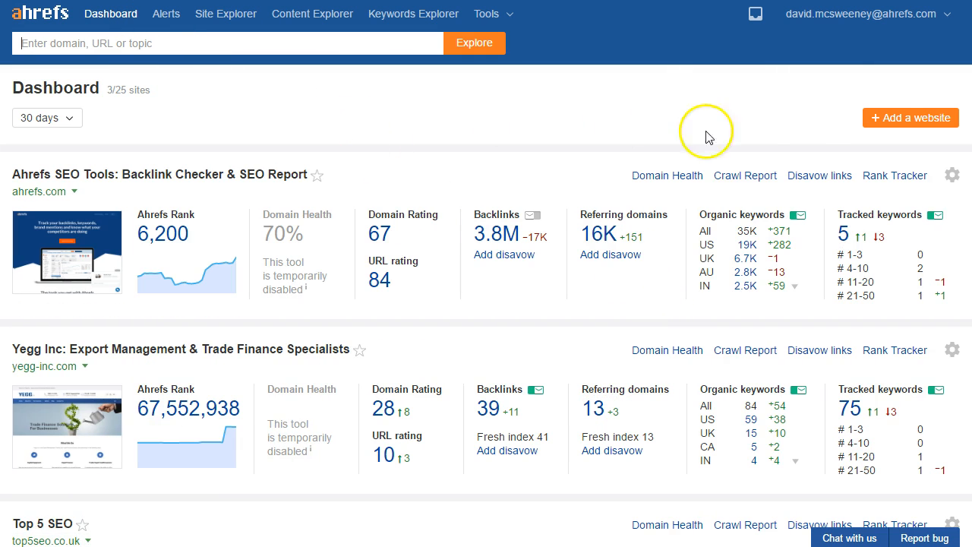
scroll(down, 3)
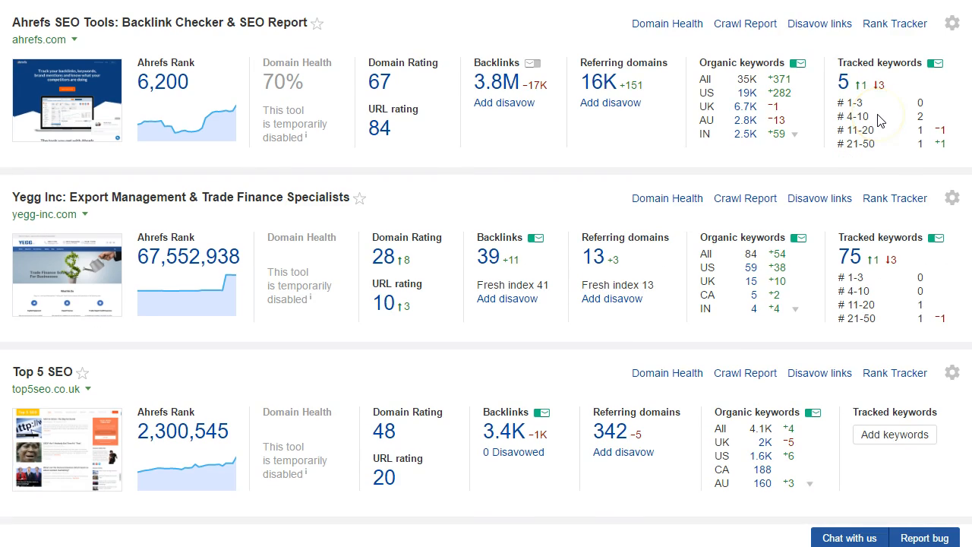
scroll(down, 3)
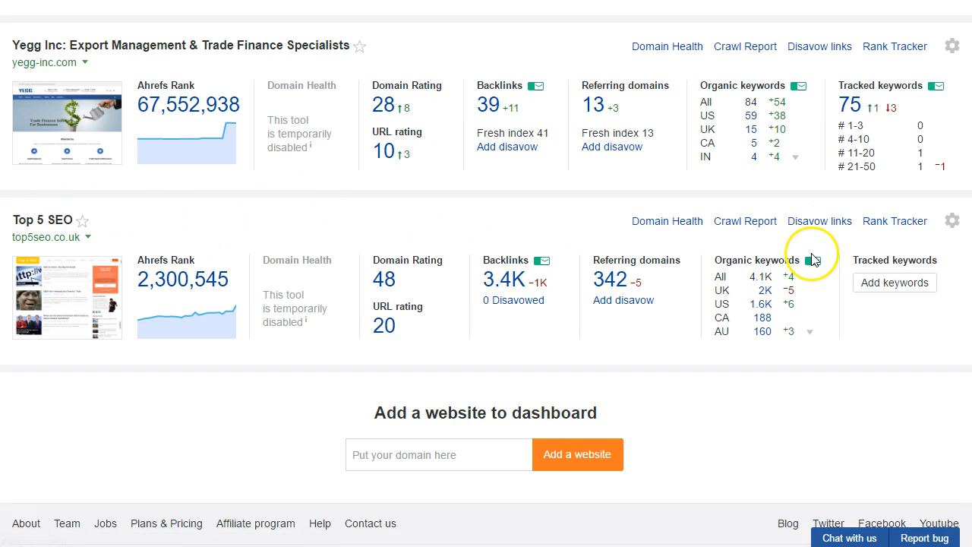
click(819, 221)
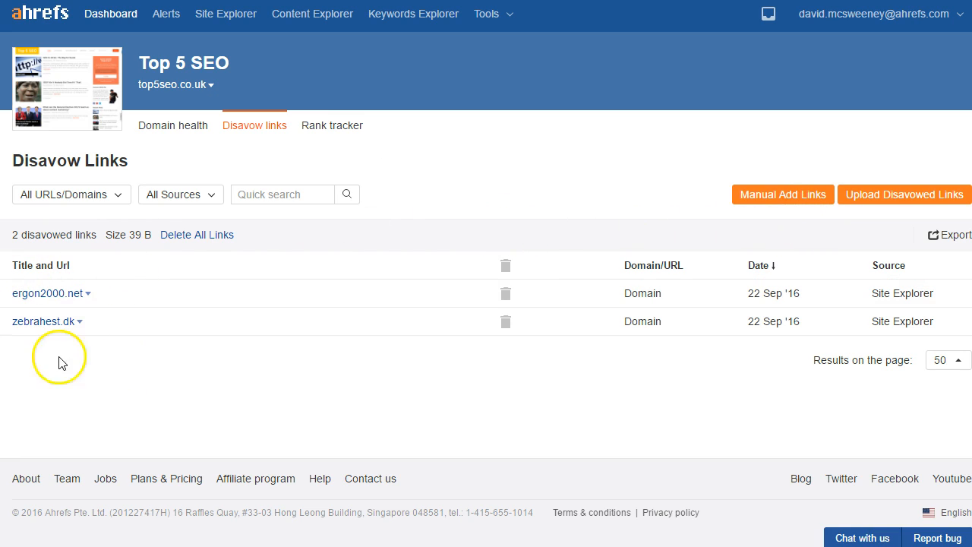
mouse_move(324, 342)
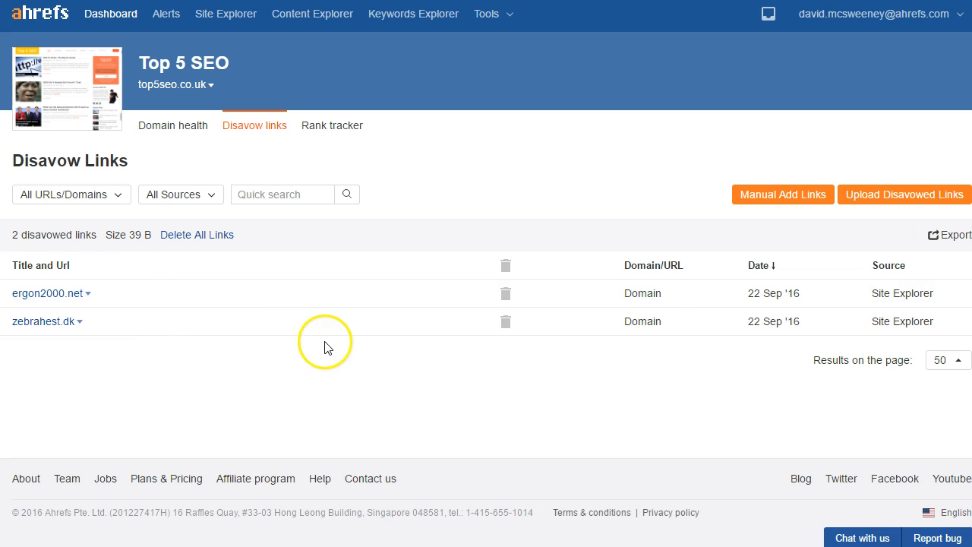
Export the disavow list as TXT for Google Disavow Tool and open the downloaded file.
click(954, 234)
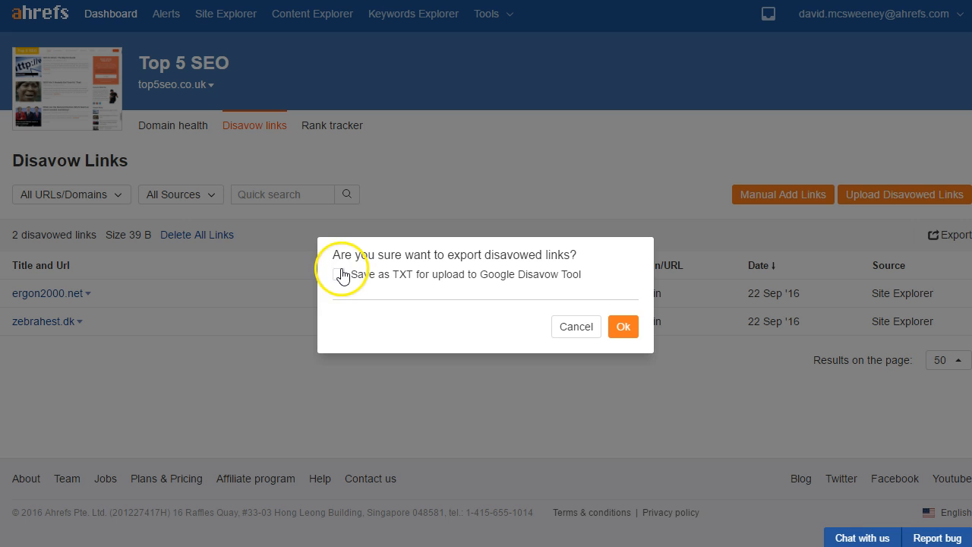
click(338, 274)
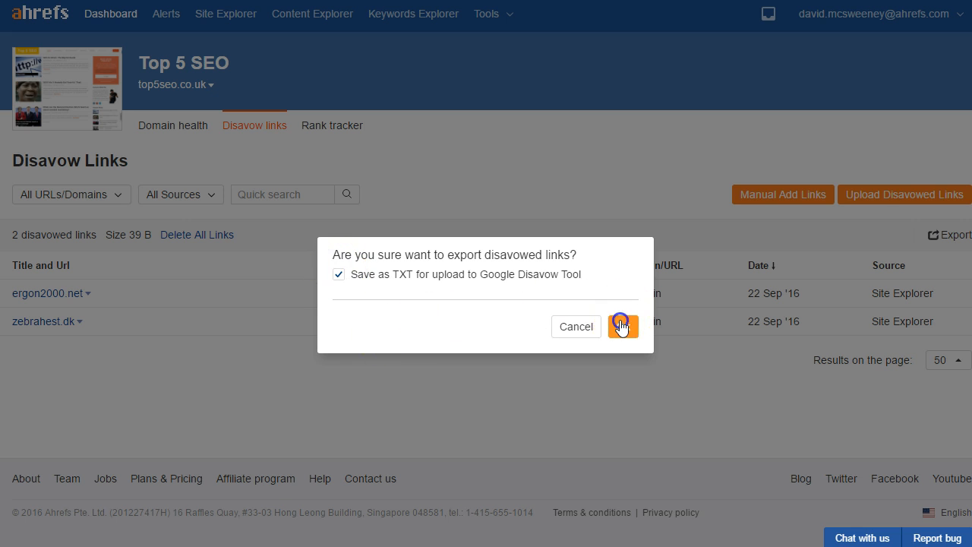
click(623, 326)
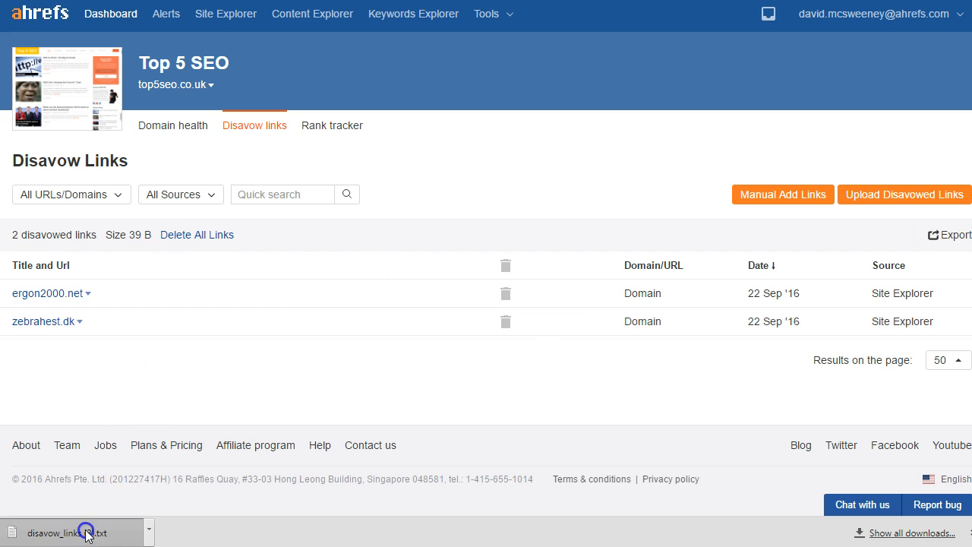
click(66, 533)
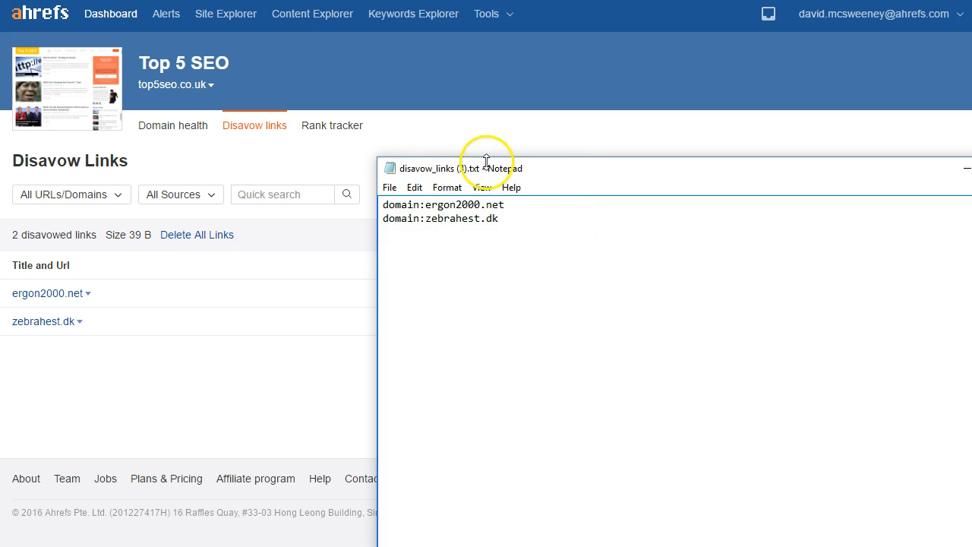
double_click(401, 204)
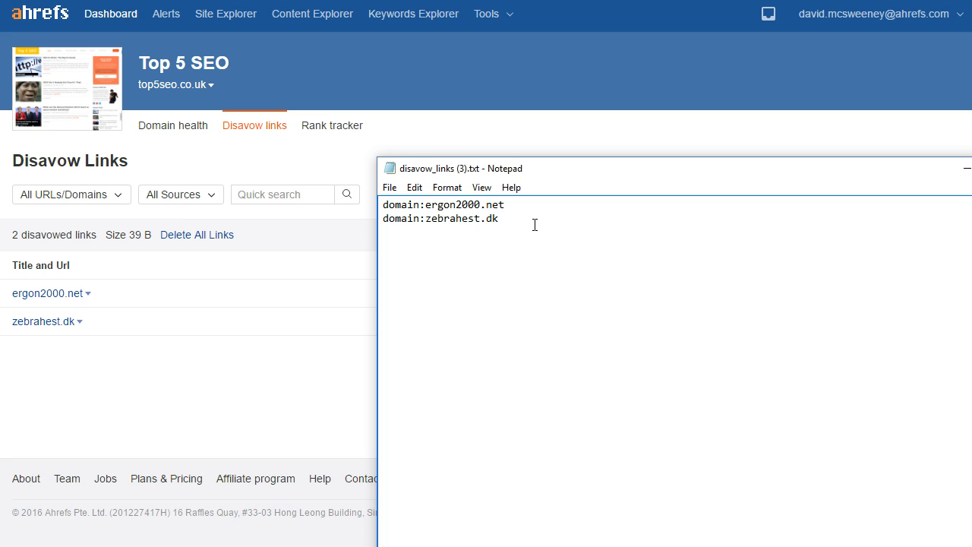
click(499, 219)
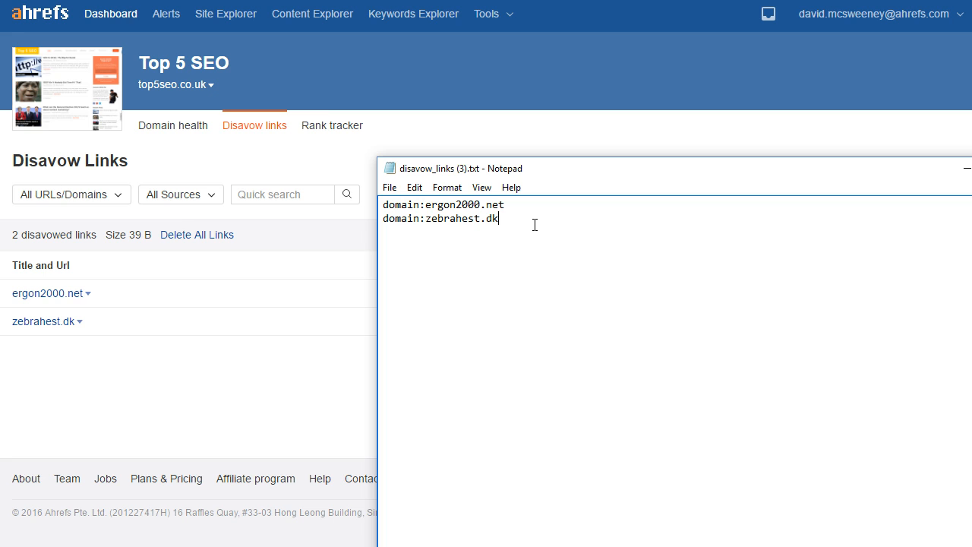